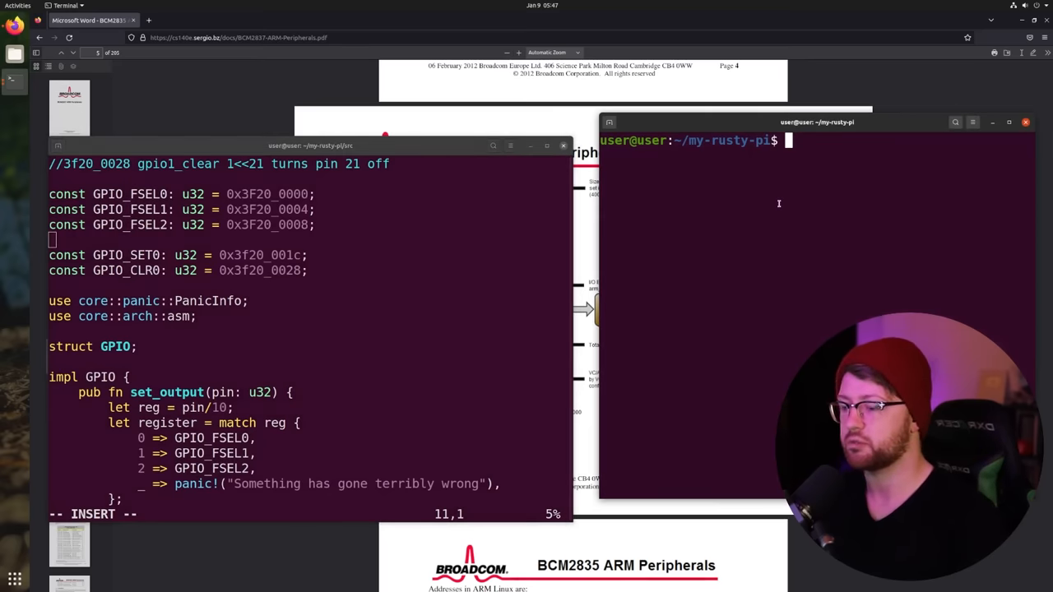
- Start 'cargo build', abandon it, and run 'sudo apt install i3'
type("cargo build")
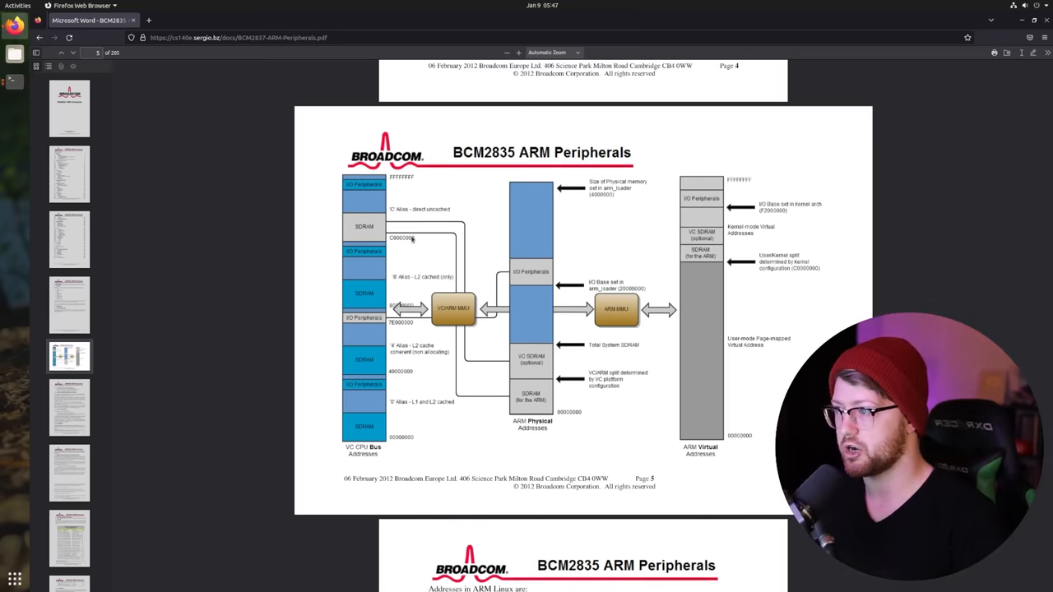
mouse_move(408, 234)
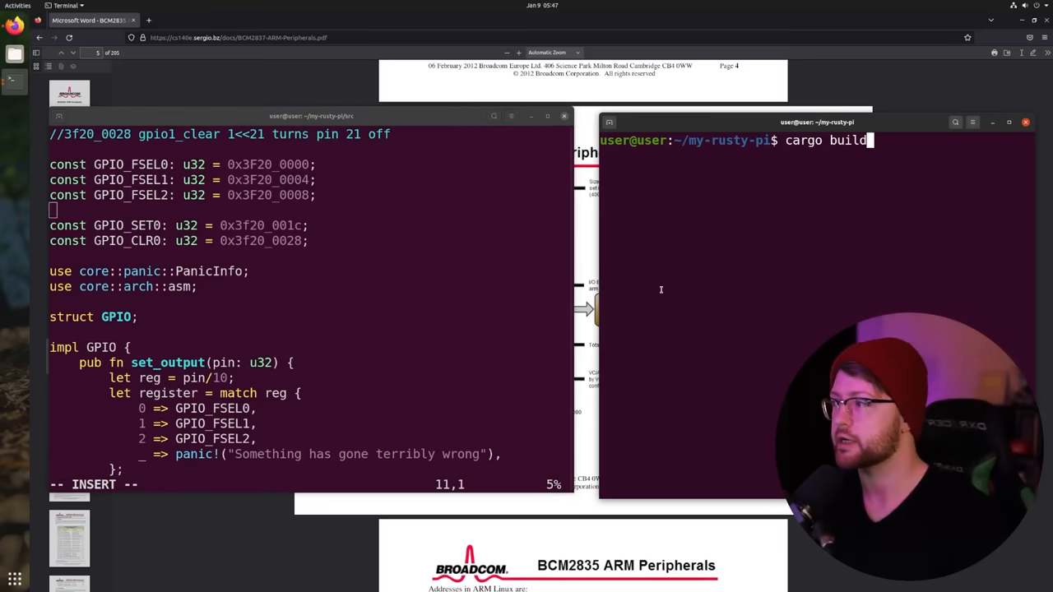
mouse_move(803, 260)
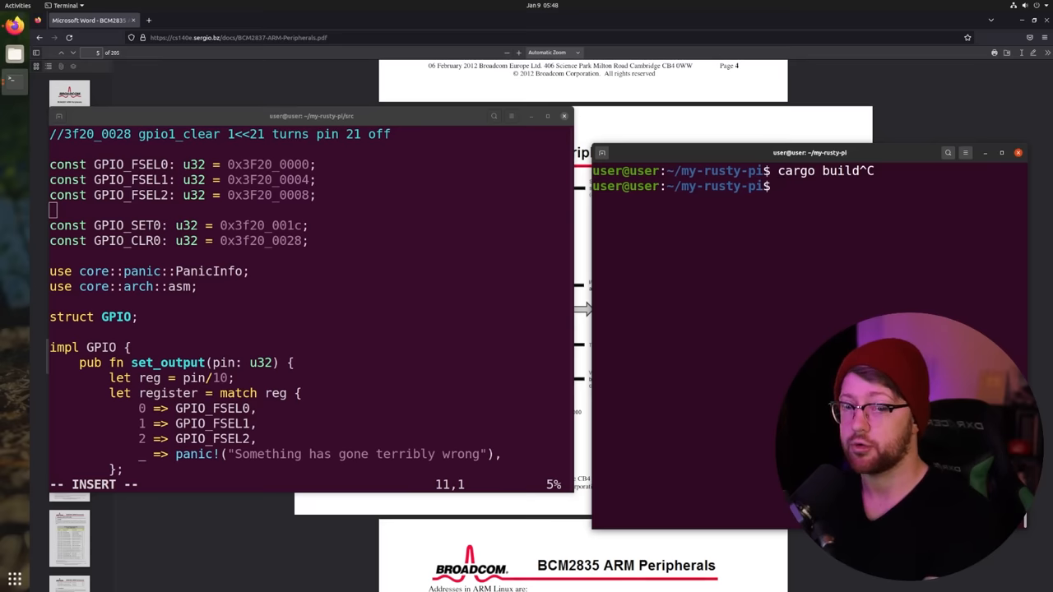
type("sudo apt install i3")
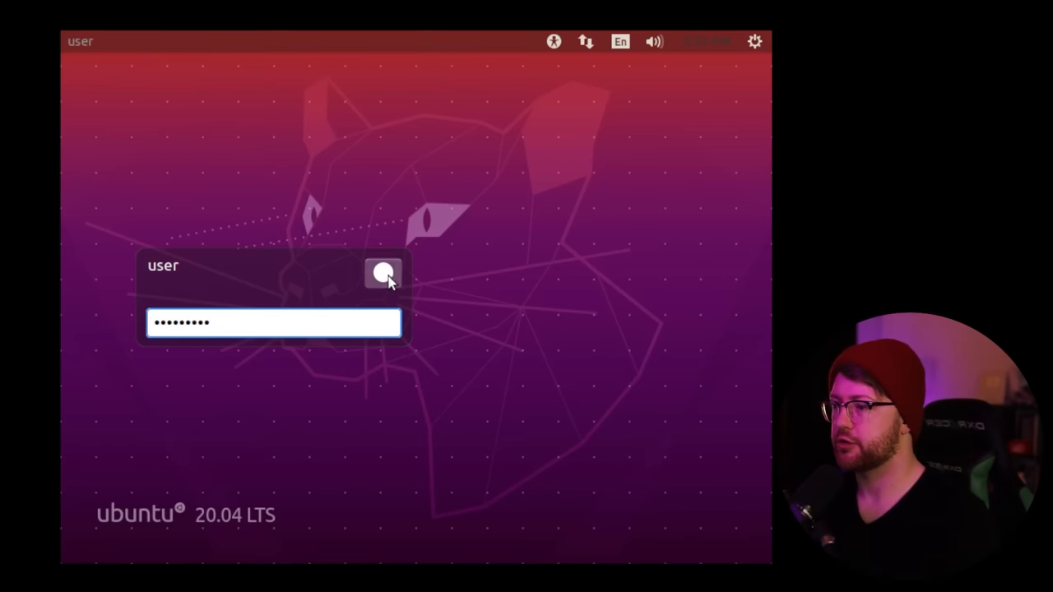
- Choose the i3 session from the session list and log in with the password
left_click(382, 273)
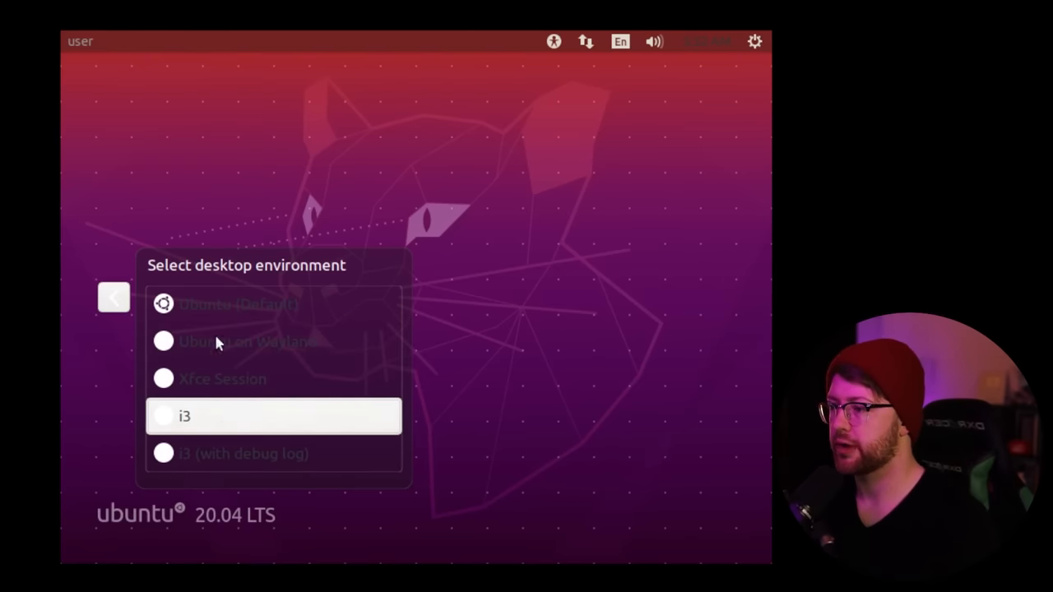
mouse_move(231, 316)
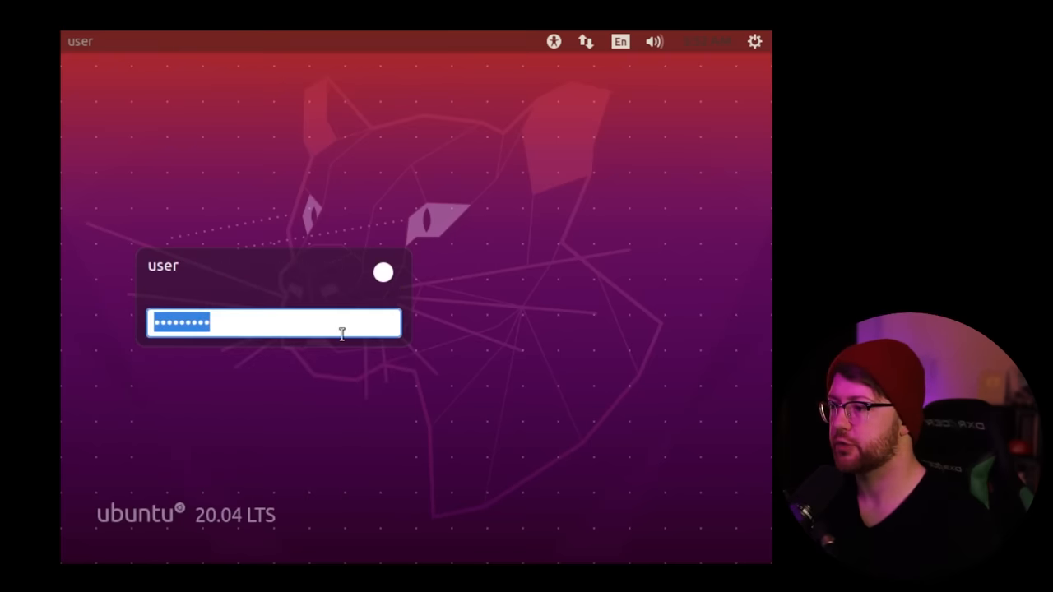
key("Return")
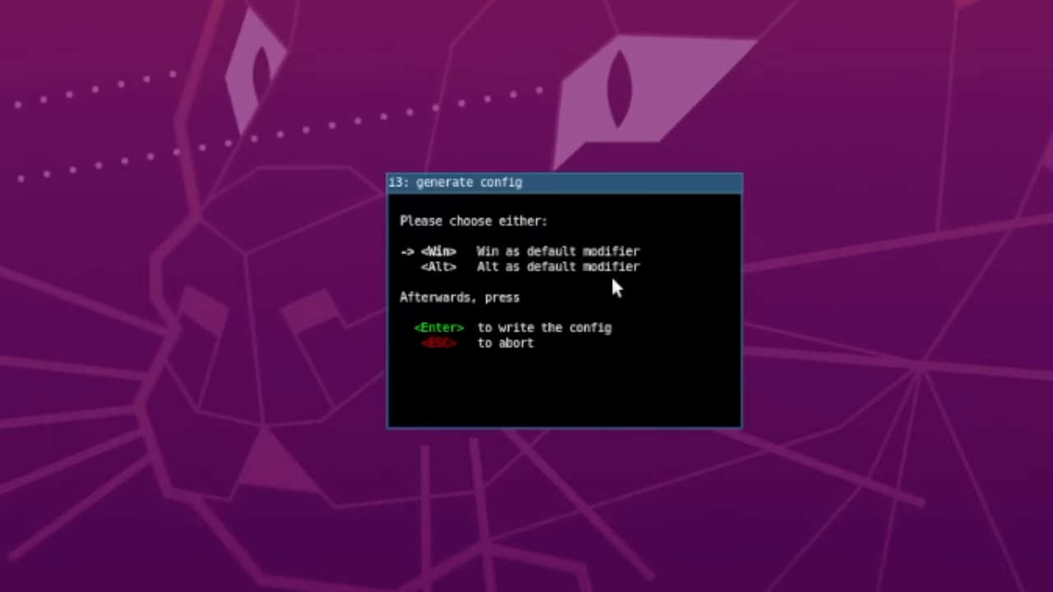
- Select Alt as the default modifier and write the initial i3 config
key("Down")
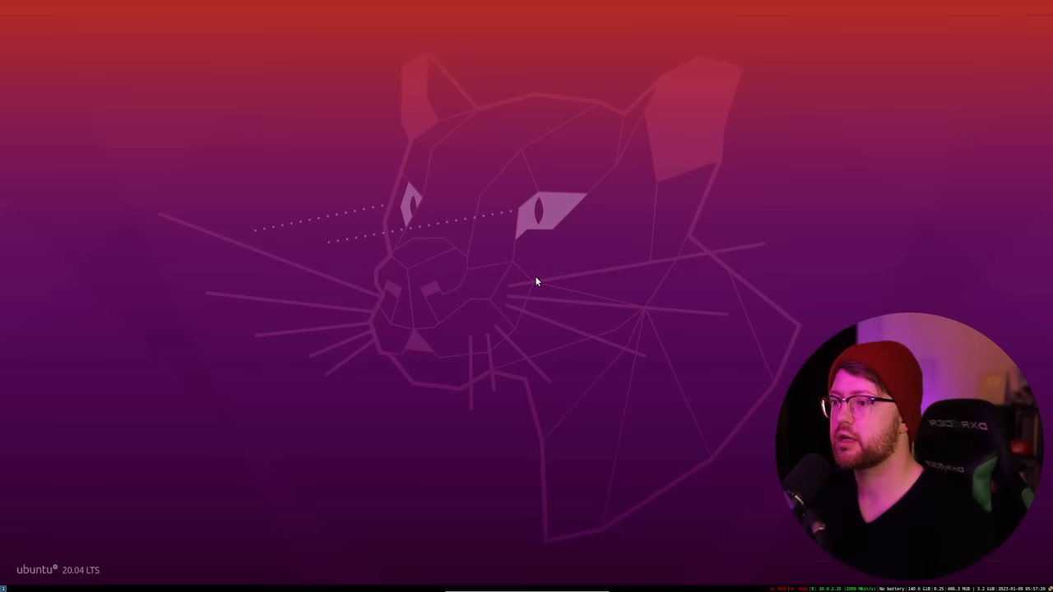
- Launch a terminal with Alt+Enter and Firefox tiled beside it
key("alt+Return")
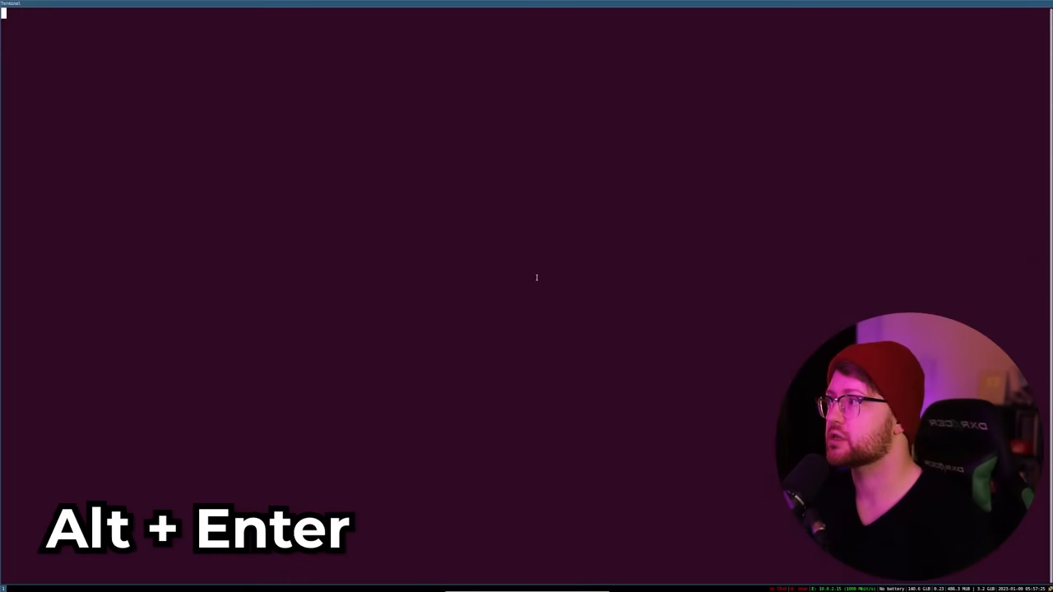
key("alt+Return")
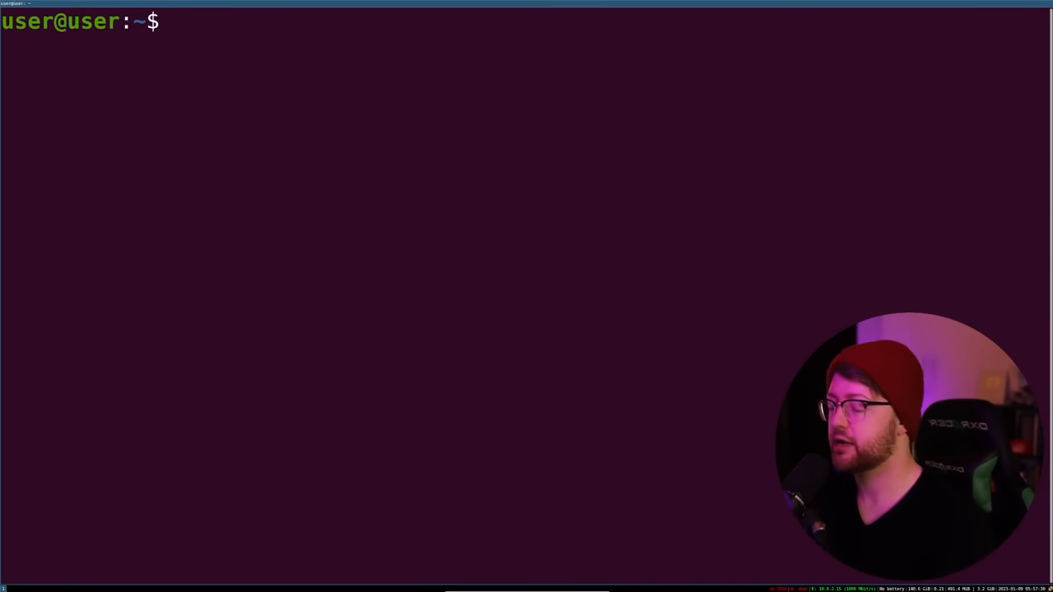
key("alt+d")
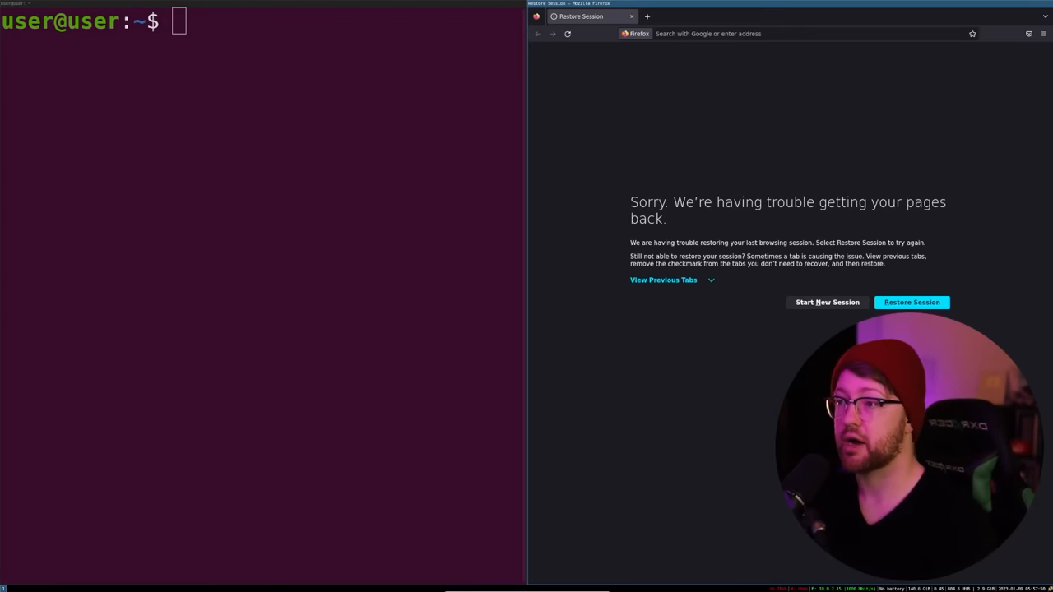
key("Alt")
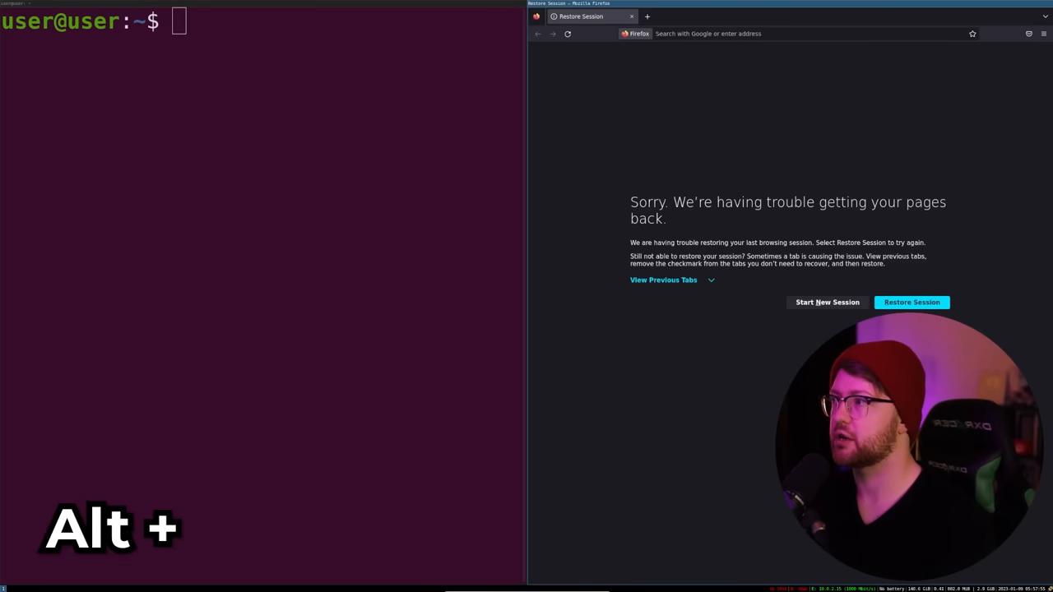
- Focus the left terminal and type 'i am typing some code', then 'bcm'
key("Alt+Left")
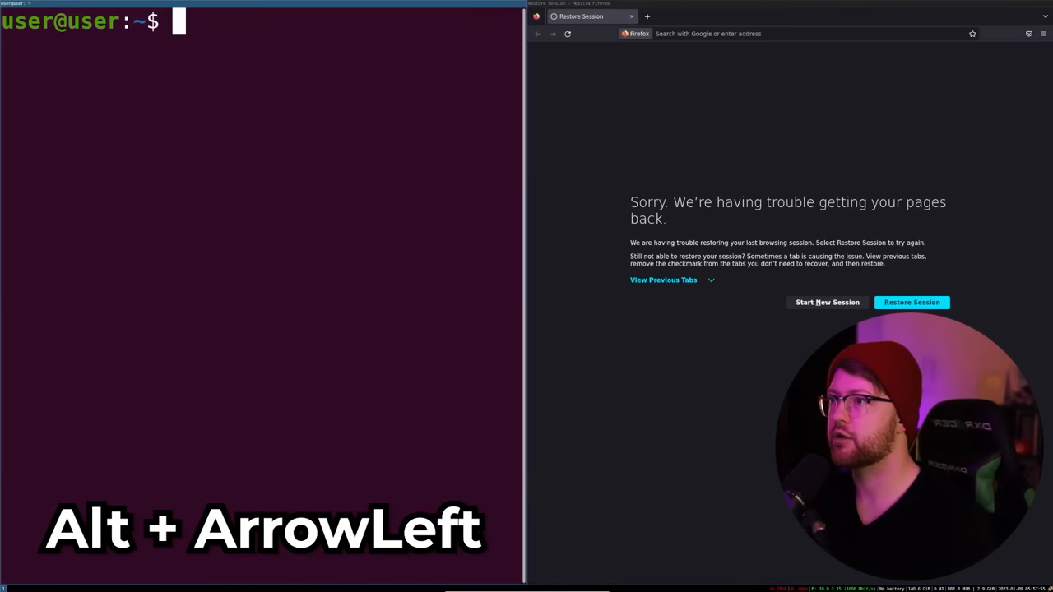
key("Alt+Left")
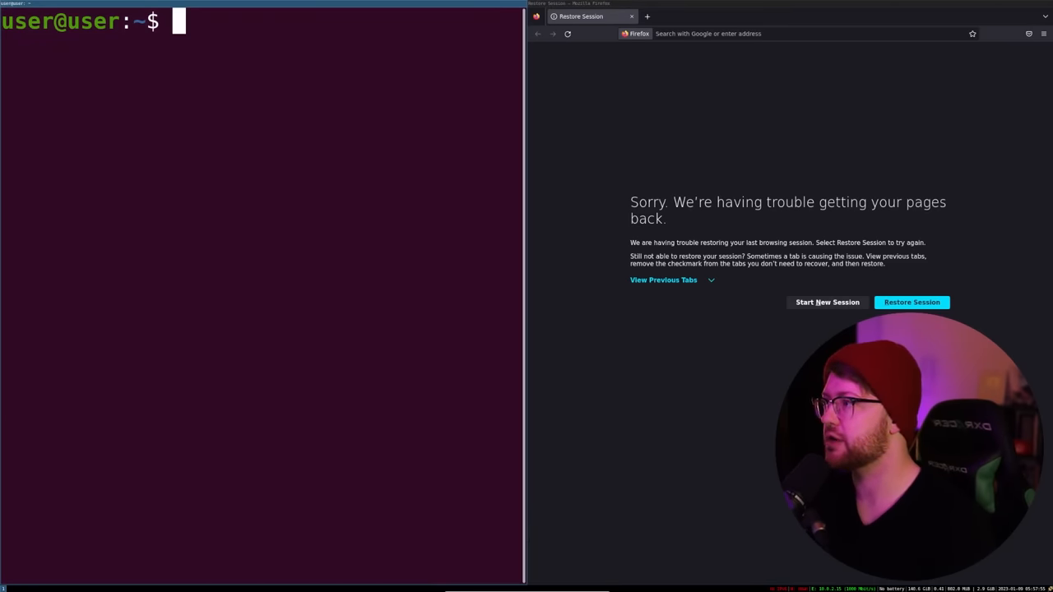
type("i am typing so")
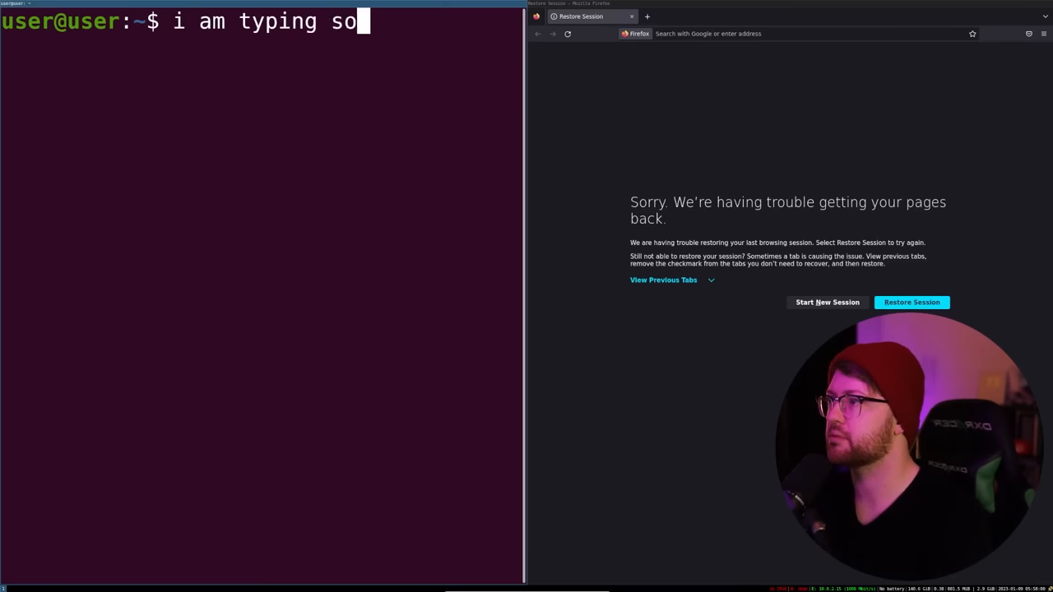
type("me code")
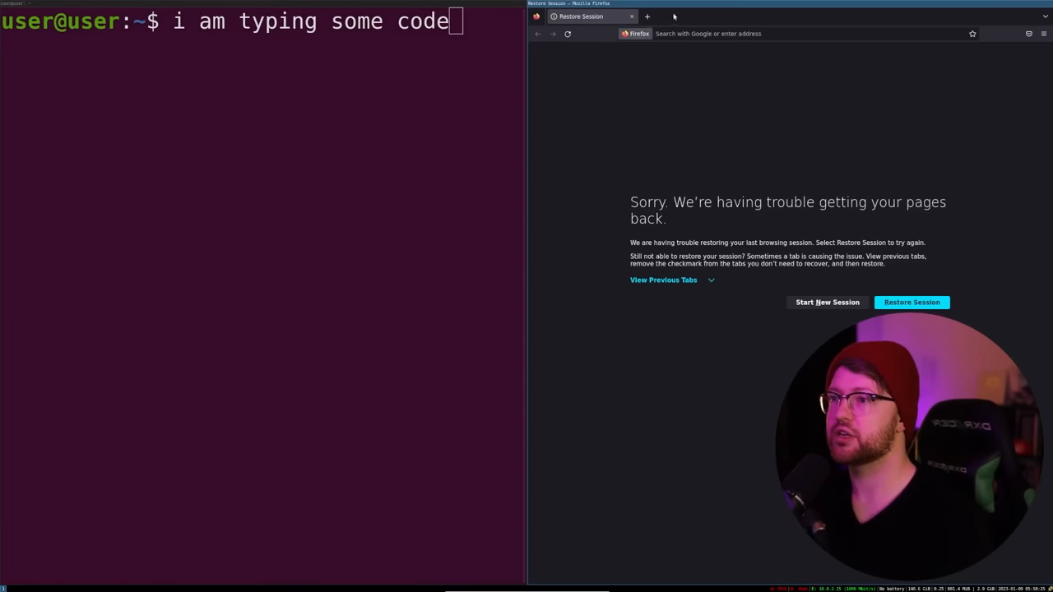
type("bcm")
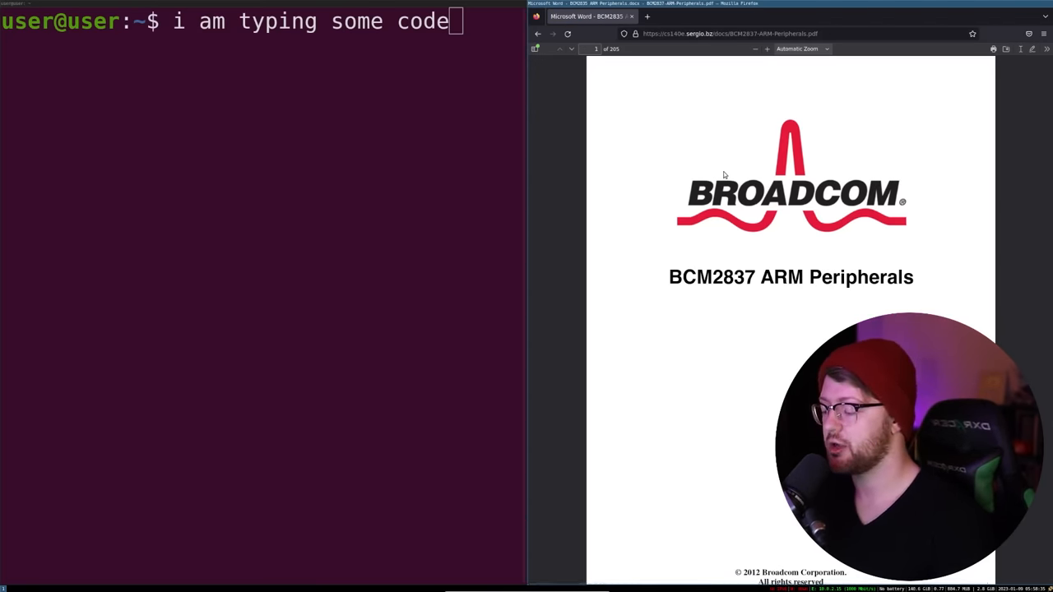
- Send Firefox to workspace 2 and follow it there
key("alt")
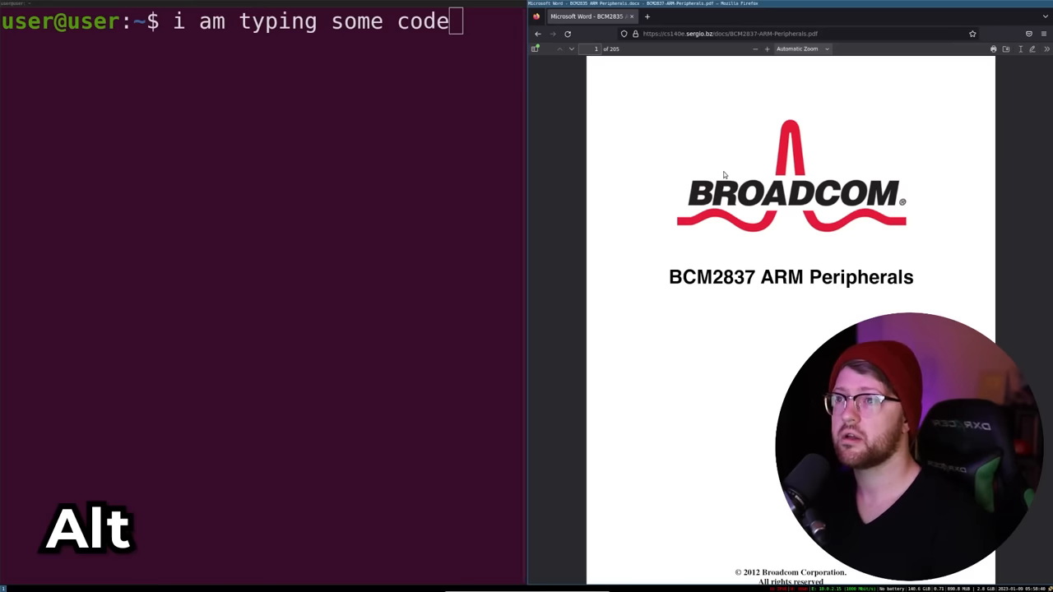
key("shift")
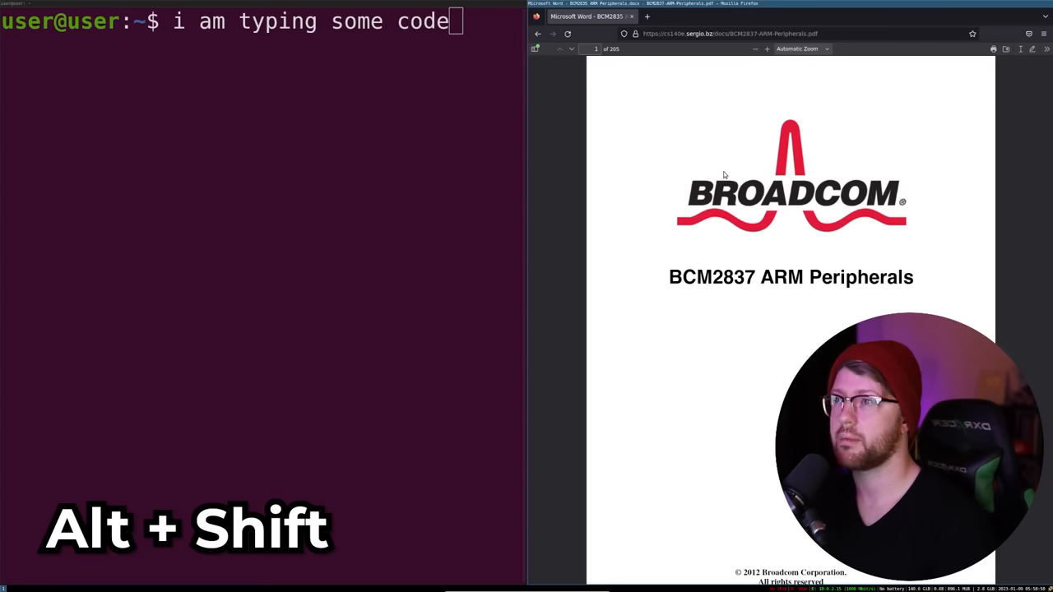
key("alt+shift+2")
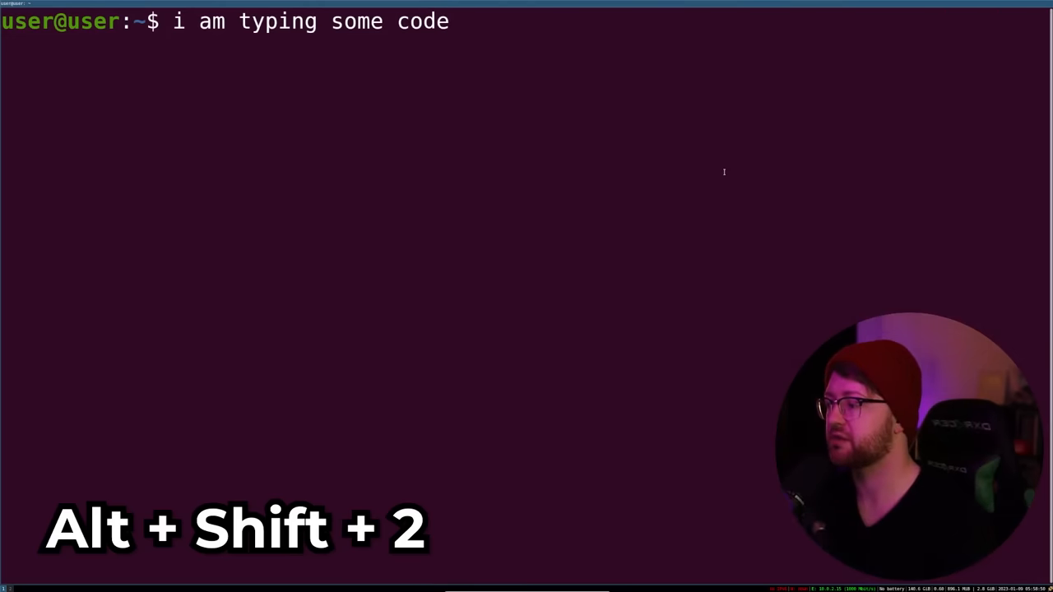
key("alt+shift+2")
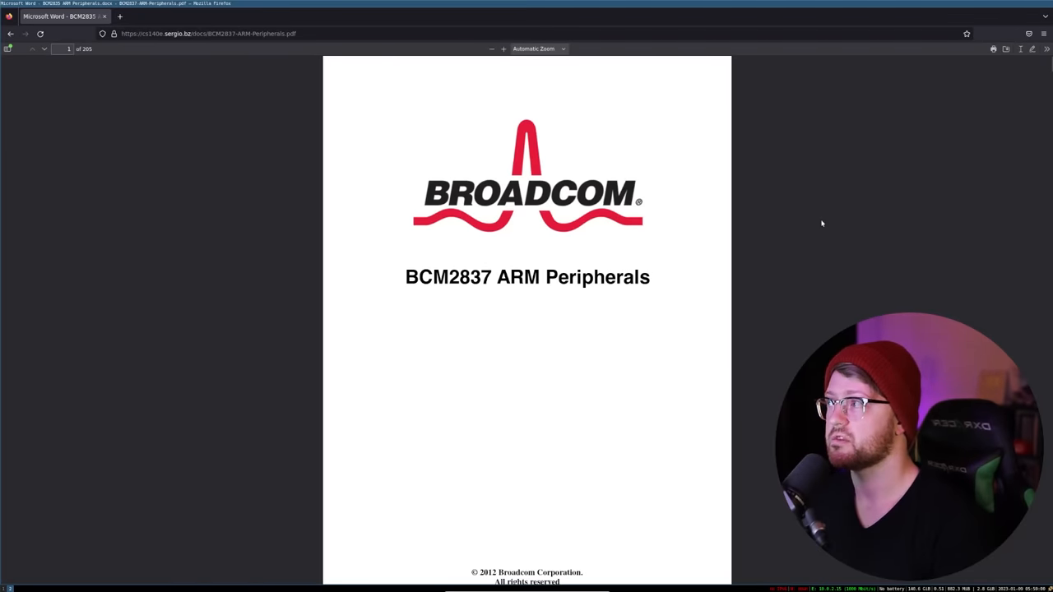
- Return to workspace 1 holding Vim and the my-rusty-pi terminal
key("alt+1")
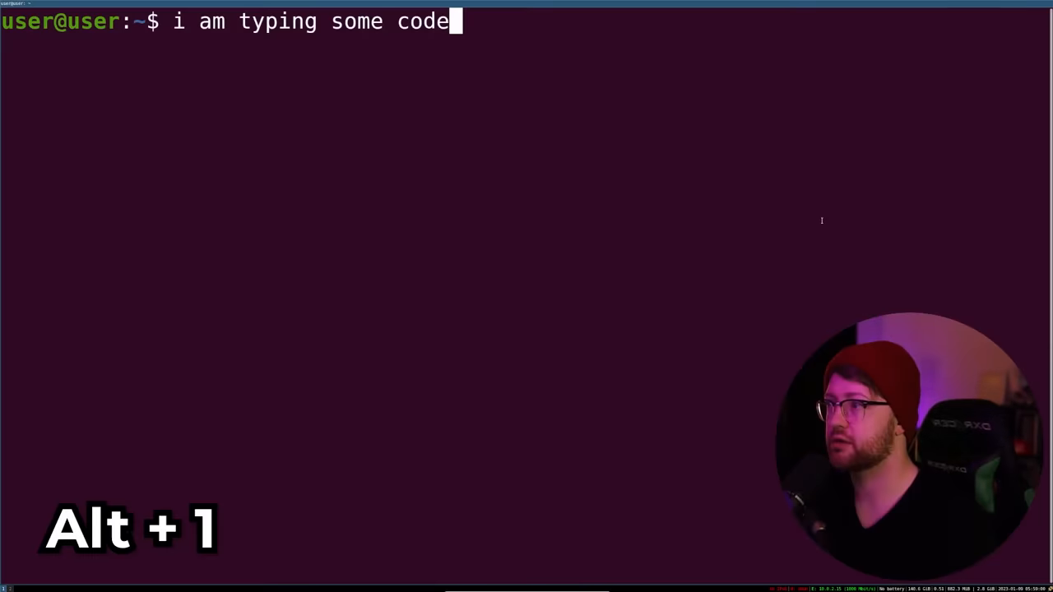
key("alt+1")
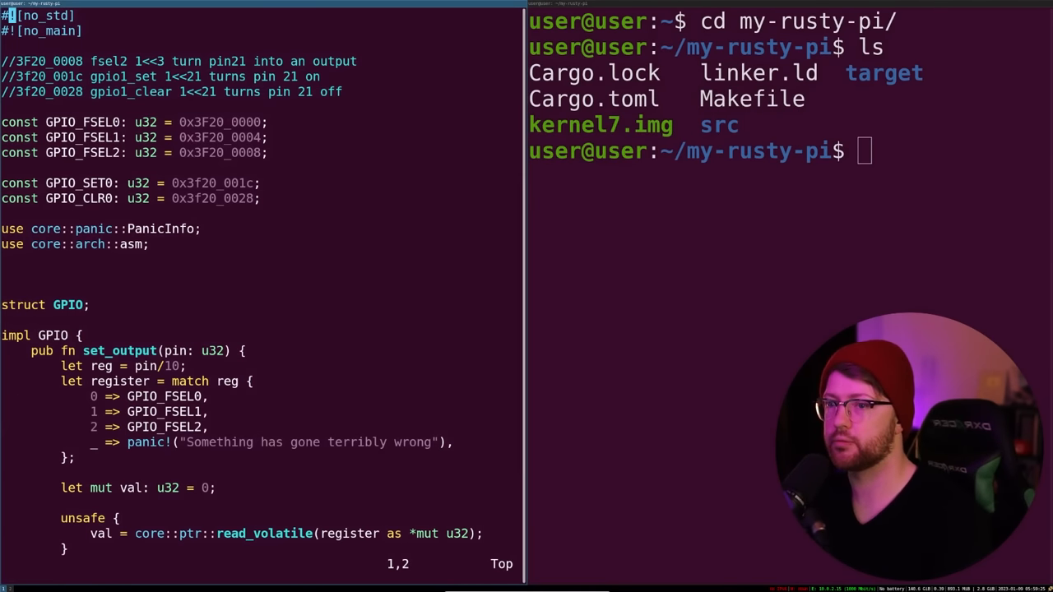
- Run 'cargo build' in the right-hand project terminal
type("cargo")
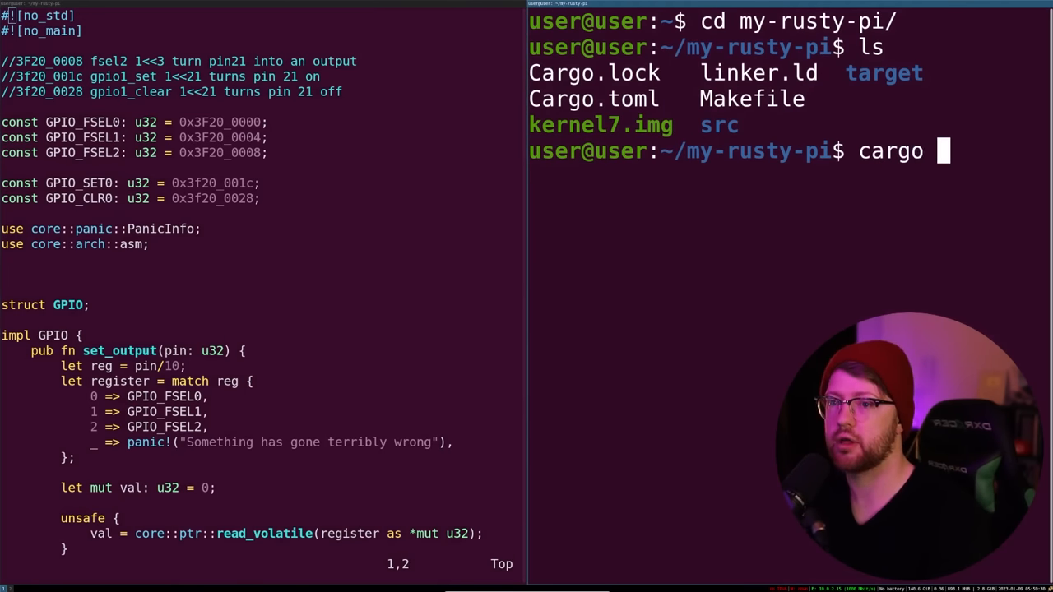
type("build")
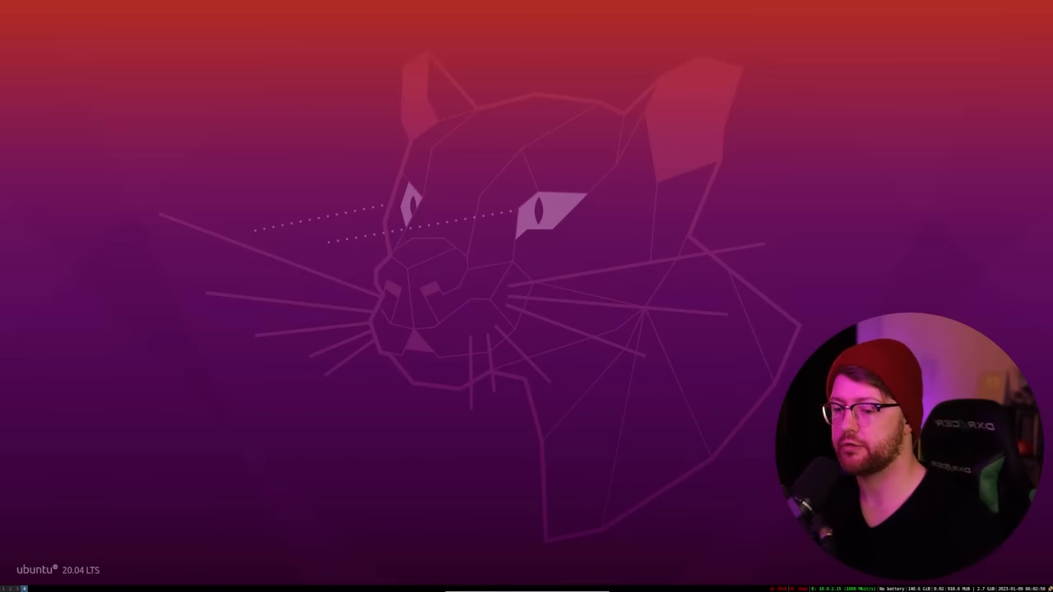
mouse_move(449, 222)
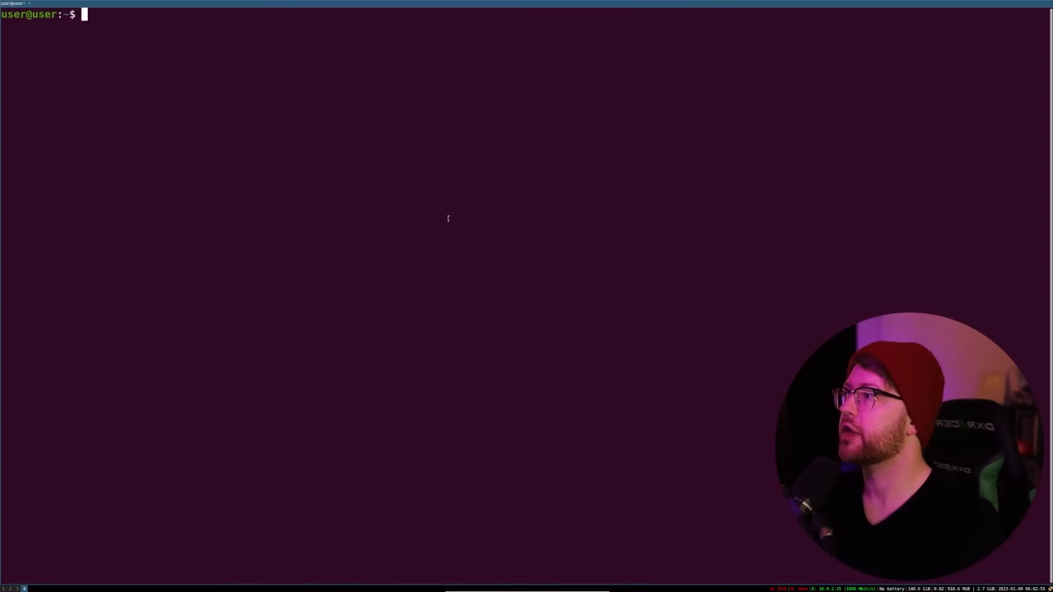
- In ~/.config/i3, inspect config.bak in Vim and move it over the default config
type("cd .config/")
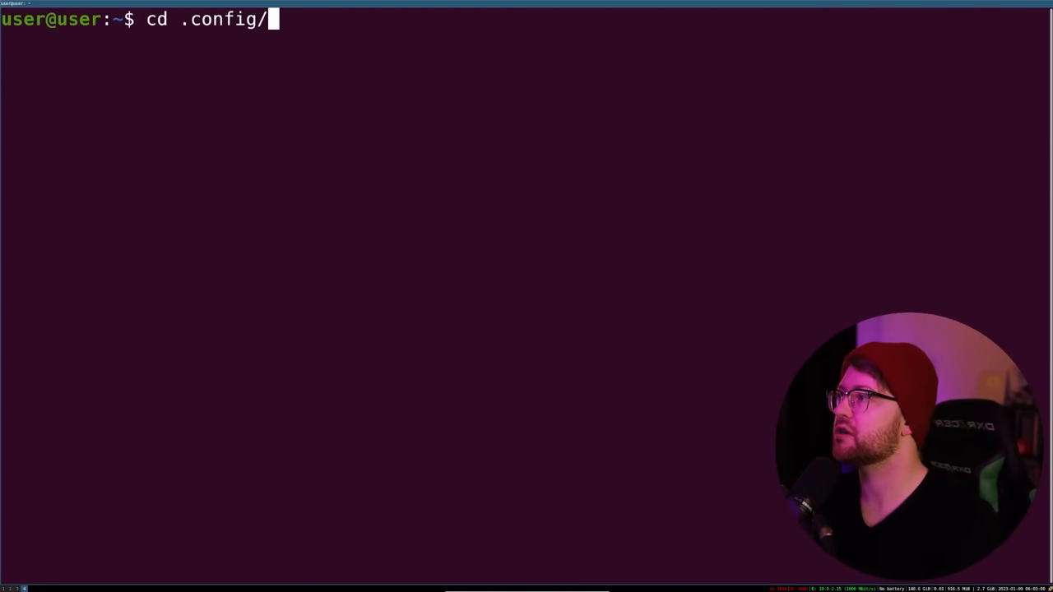
type("i3/co")
type("ls")
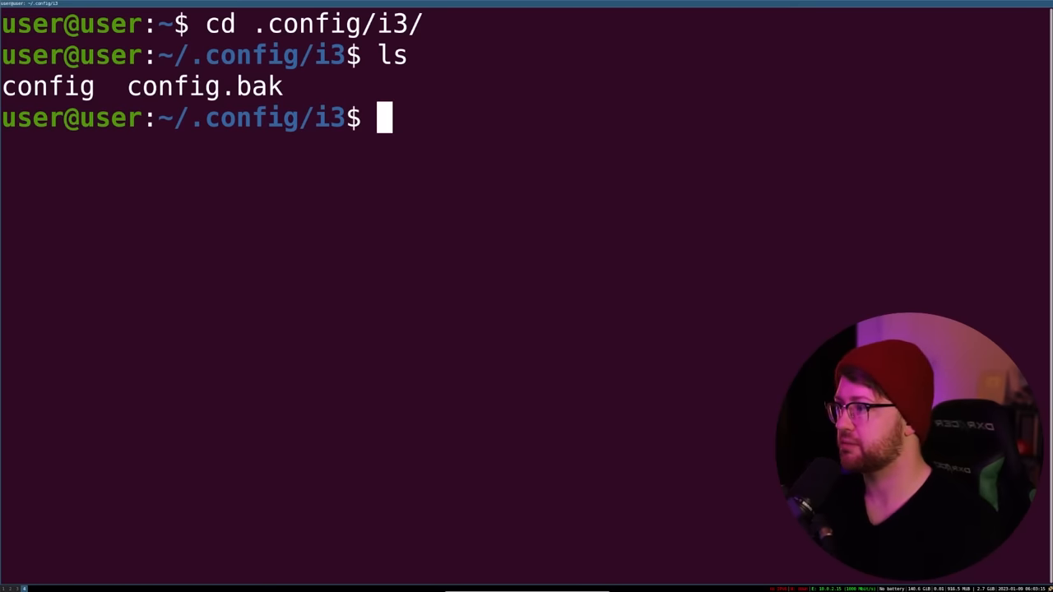
type("vim")
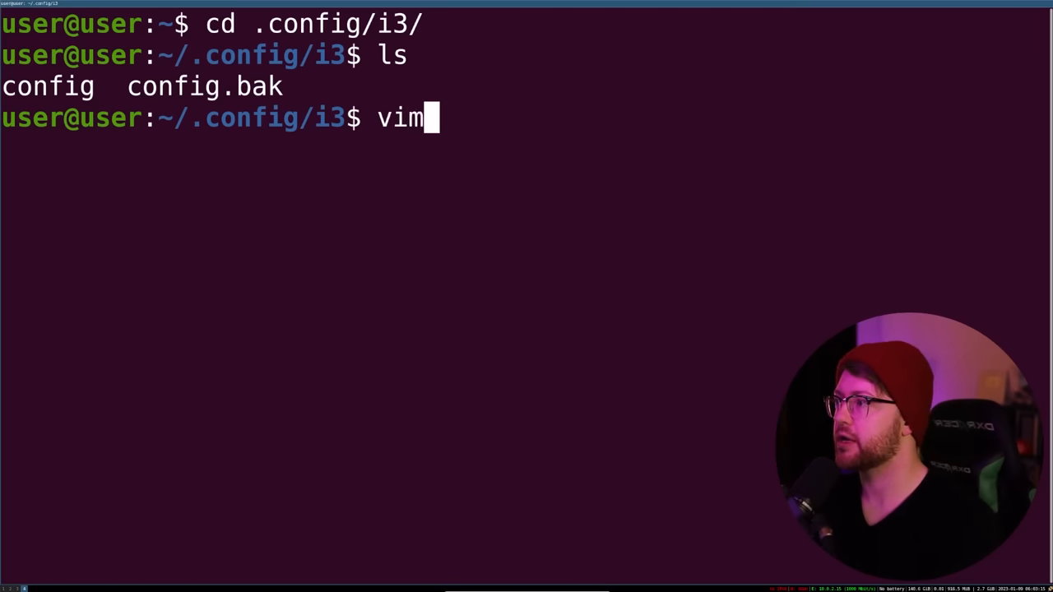
type("config.bak")
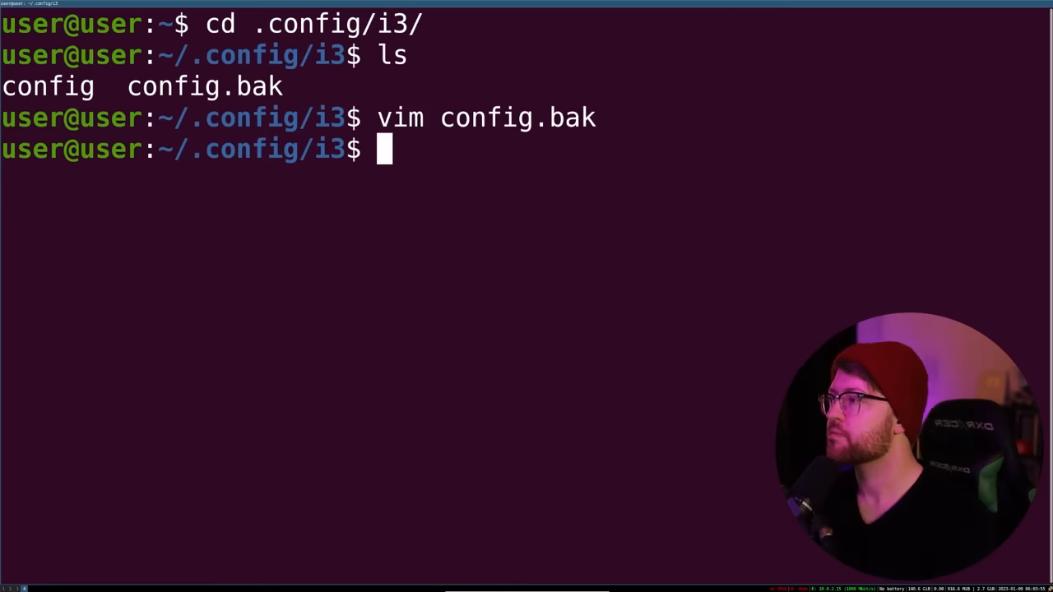
type("mv config.bak config")
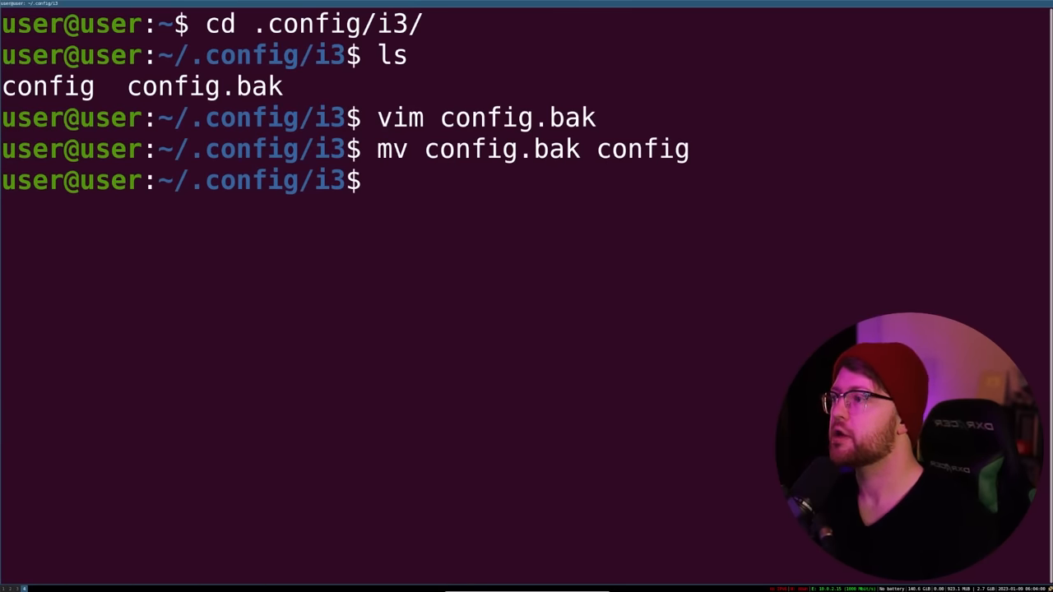
- Open ../compton.conf in Vim and start editing the window opacity values
type("vim ..")
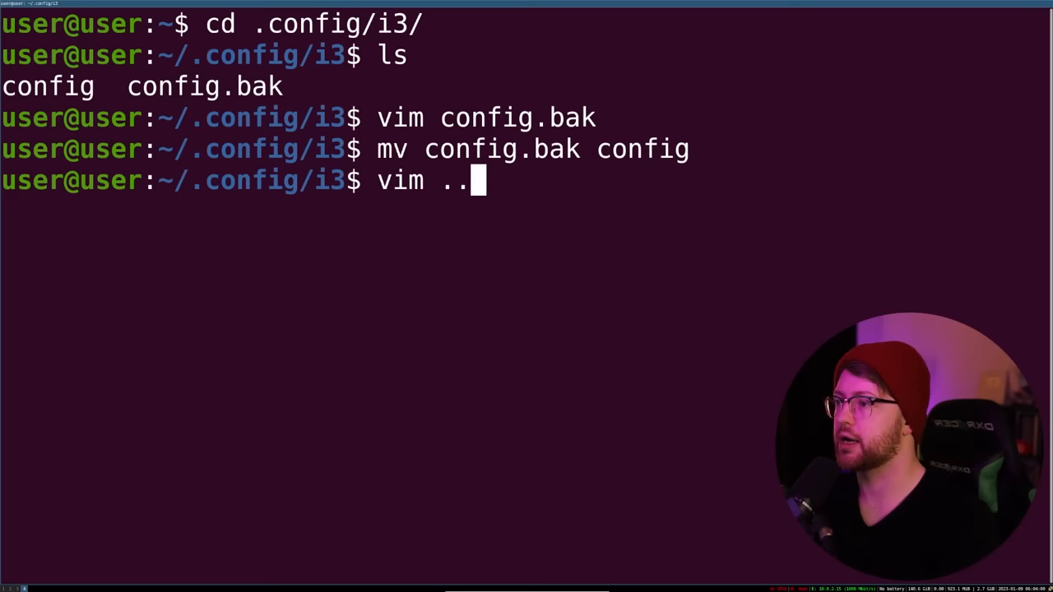
type("!")
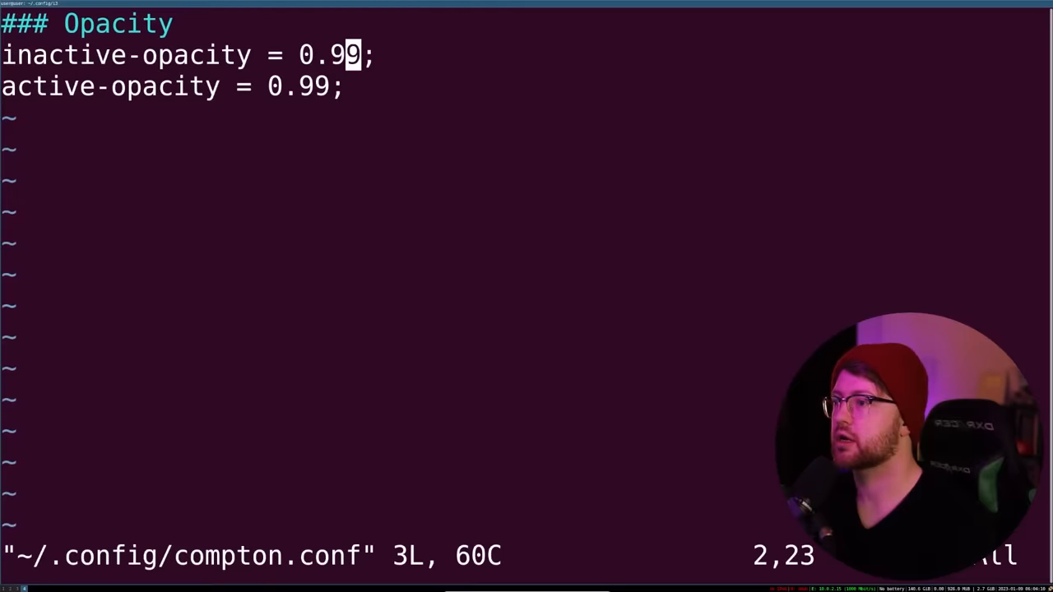
key("i")
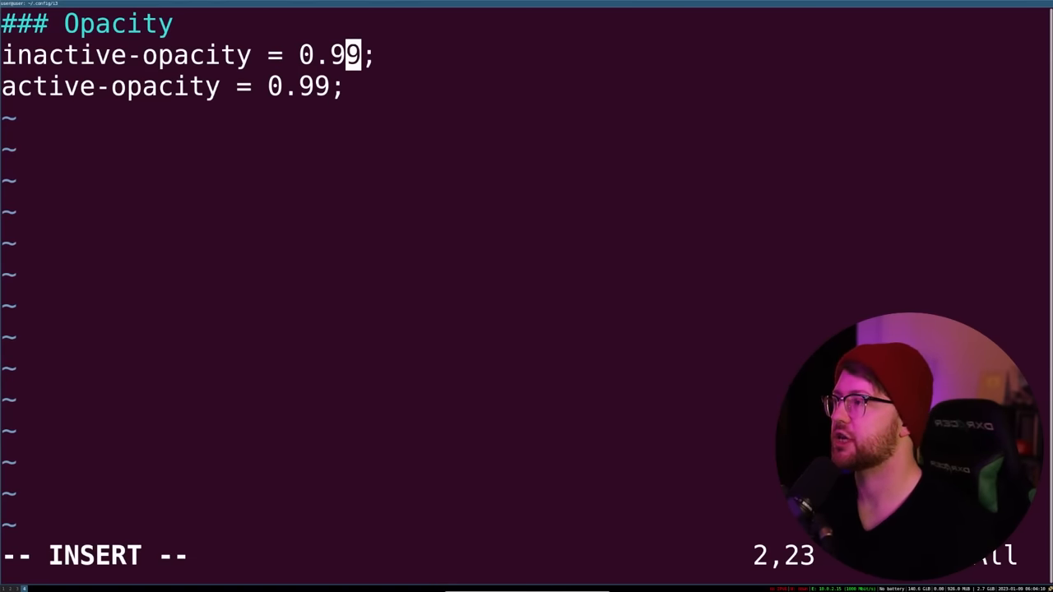
key("Right")
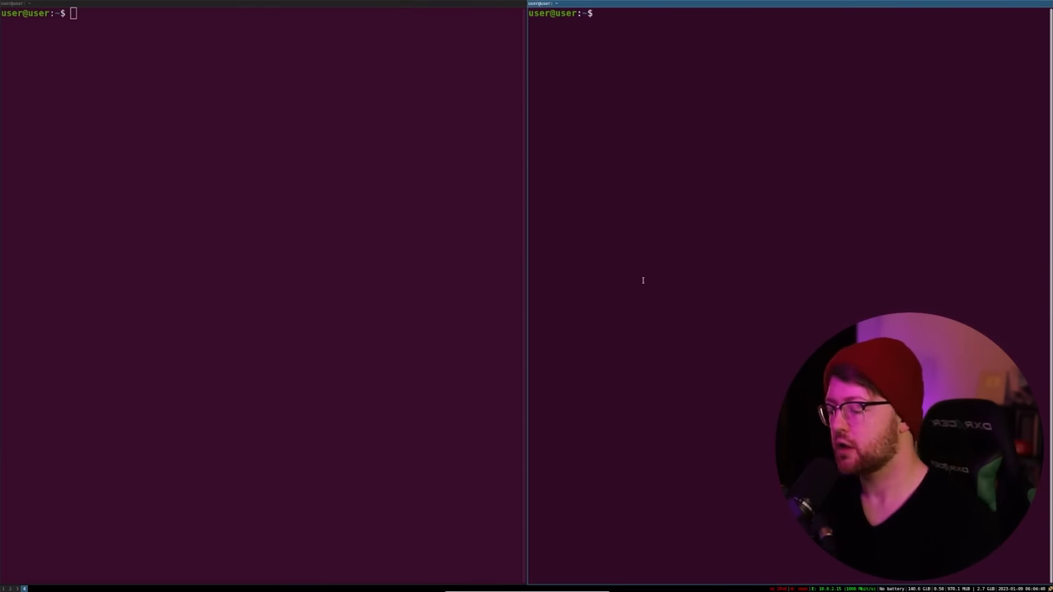
- In terminal Preferences, switch the profile's built-in colour scheme to Solarized Dark
right_click(676, 212)
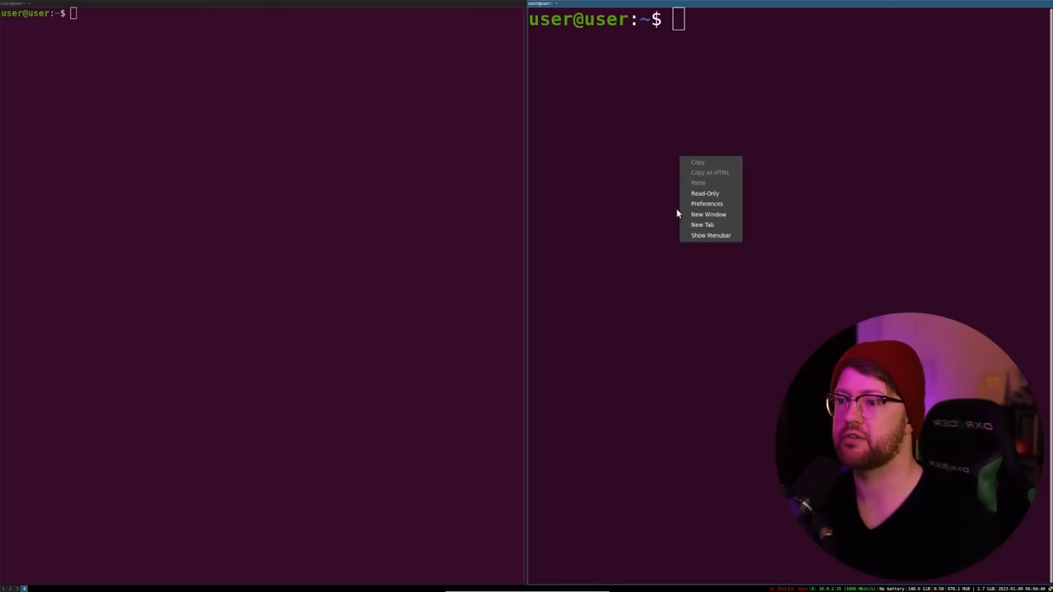
left_click(707, 204)
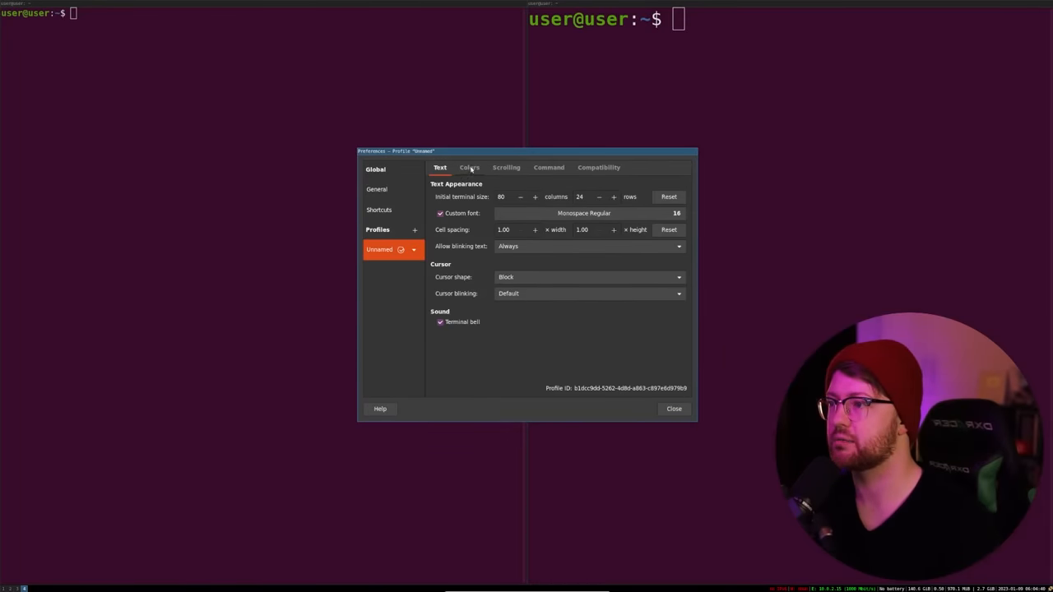
left_click(675, 408)
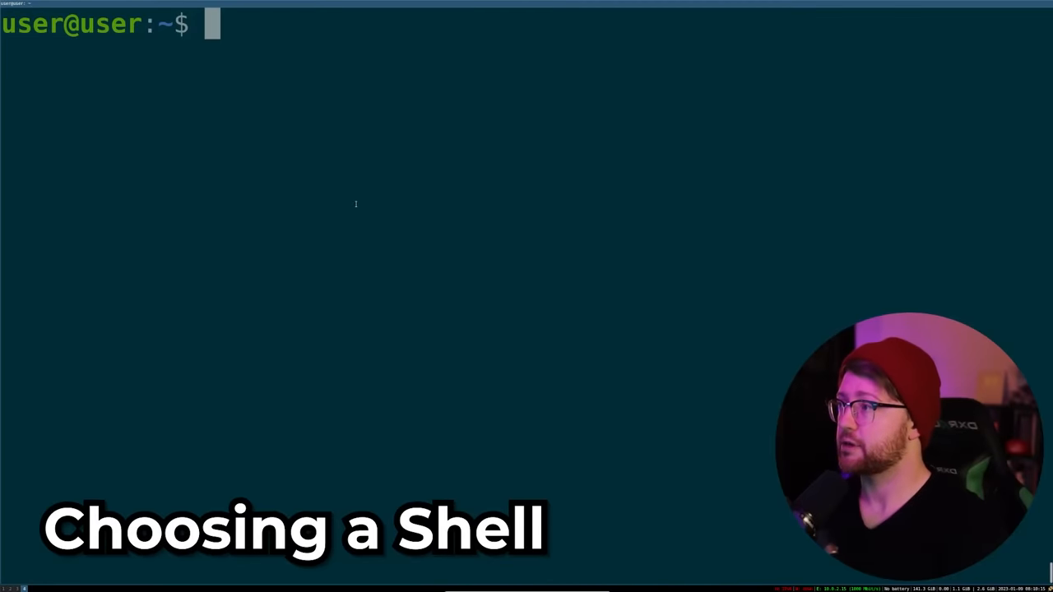
- Check $SHELL and launch /usr/bin/zsh from bash
type("echo $SHELL")
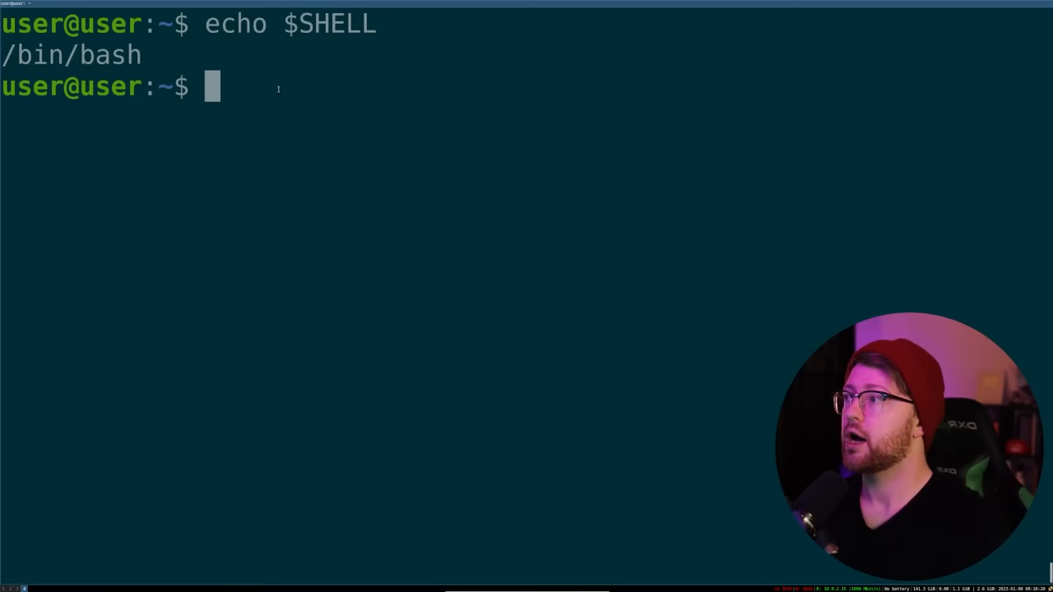
type("/usr")
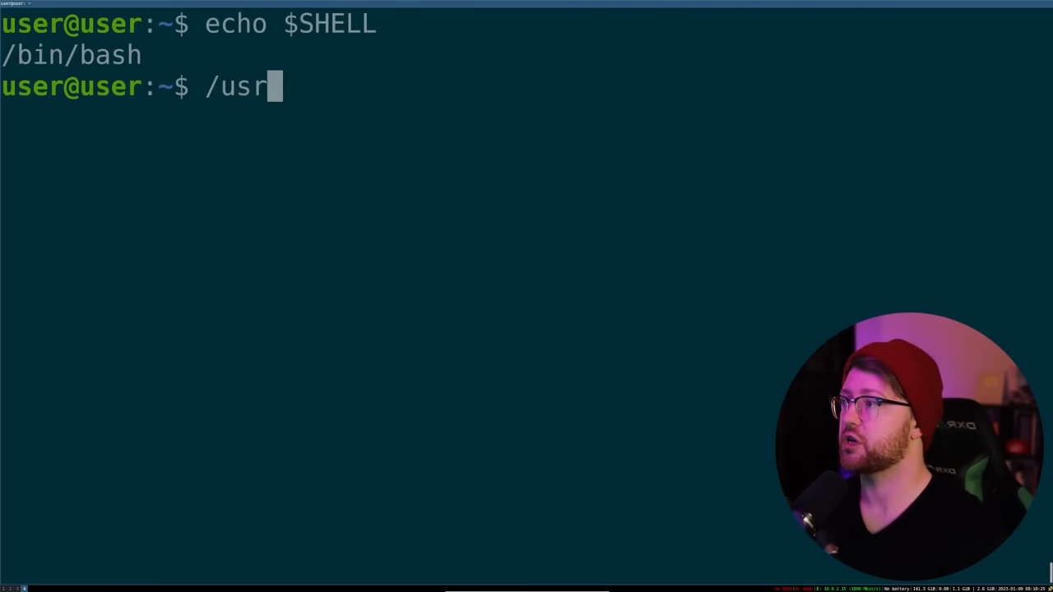
type("/bin/zsh")
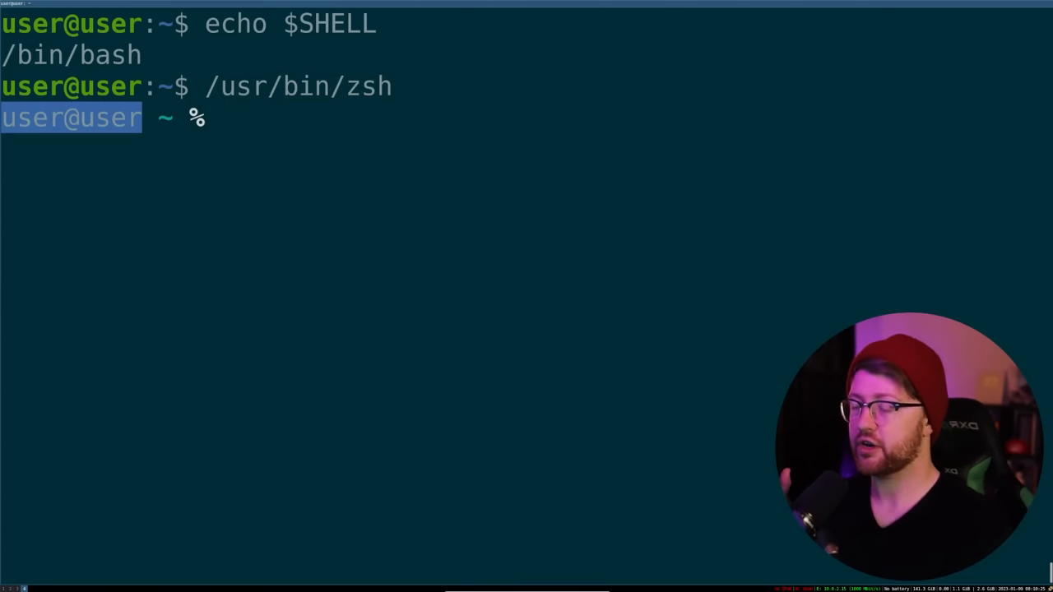
- List the home directory with ls, then show zsh completions for 'lsattr'
type("ls")
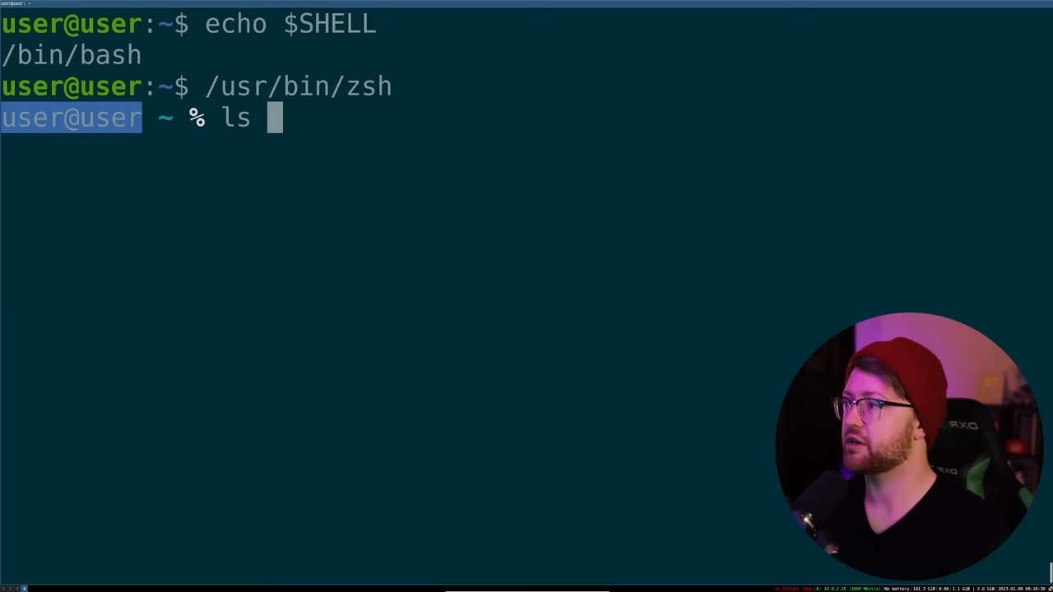
key("Tab")
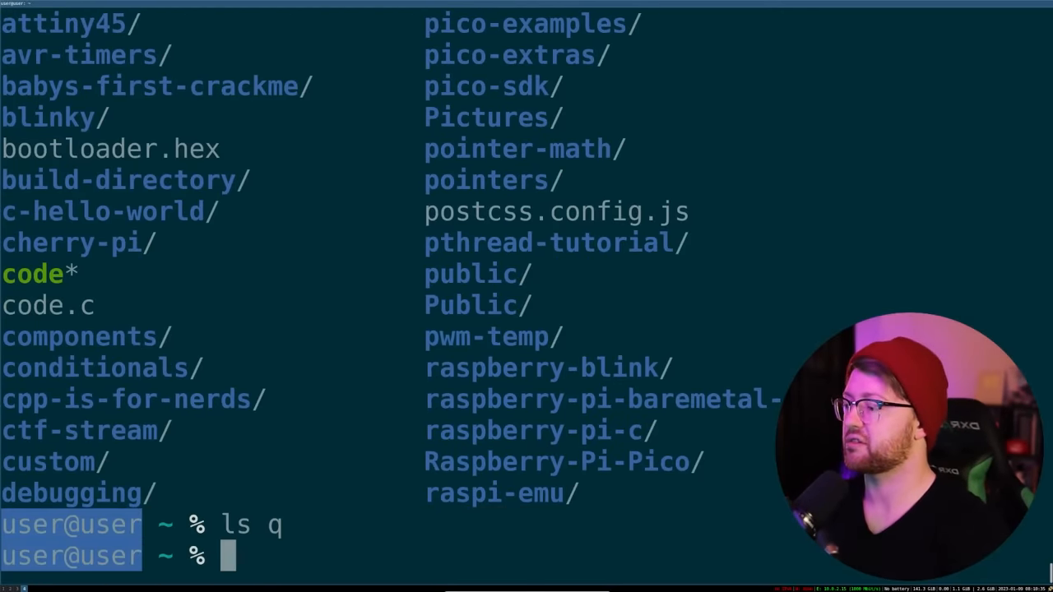
type("lsattra")
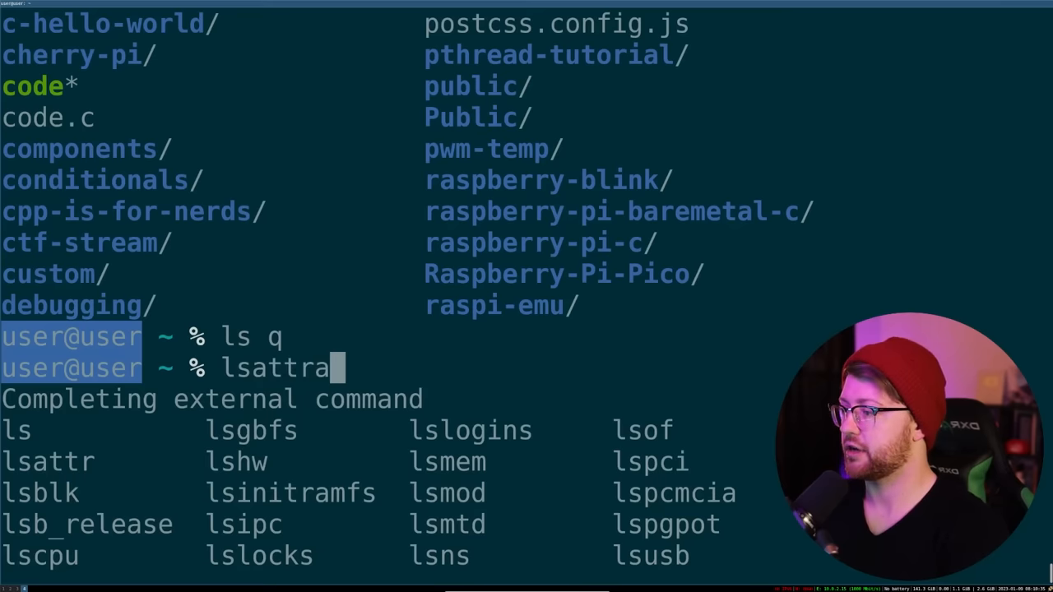
key("BackSpace")
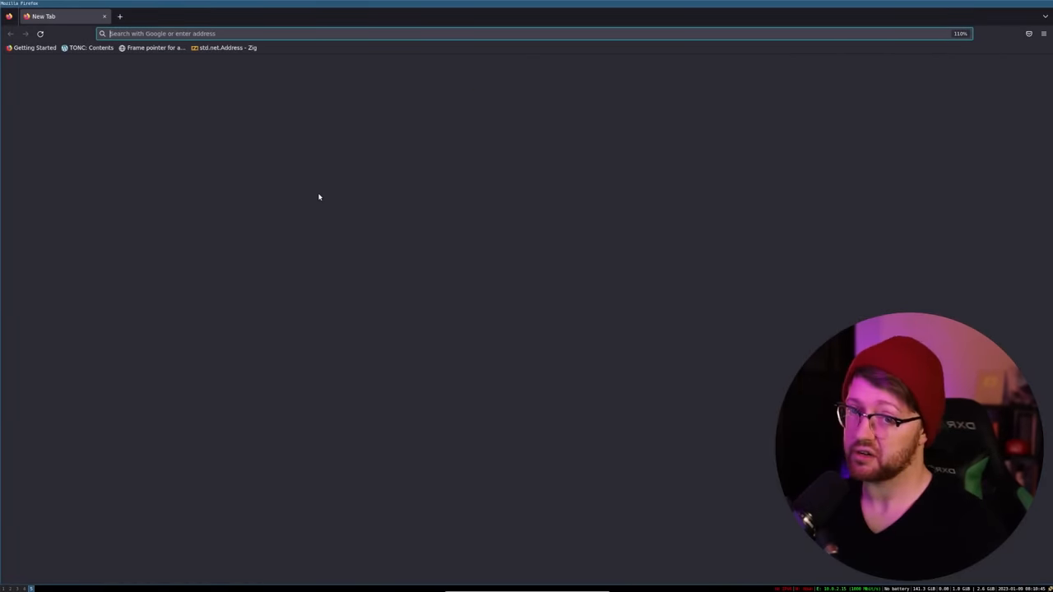
- Browse the robbyrussell theme on the Oh My Zsh Themes wiki, then fetch the install command from ohmyz.sh
type("oh-m")
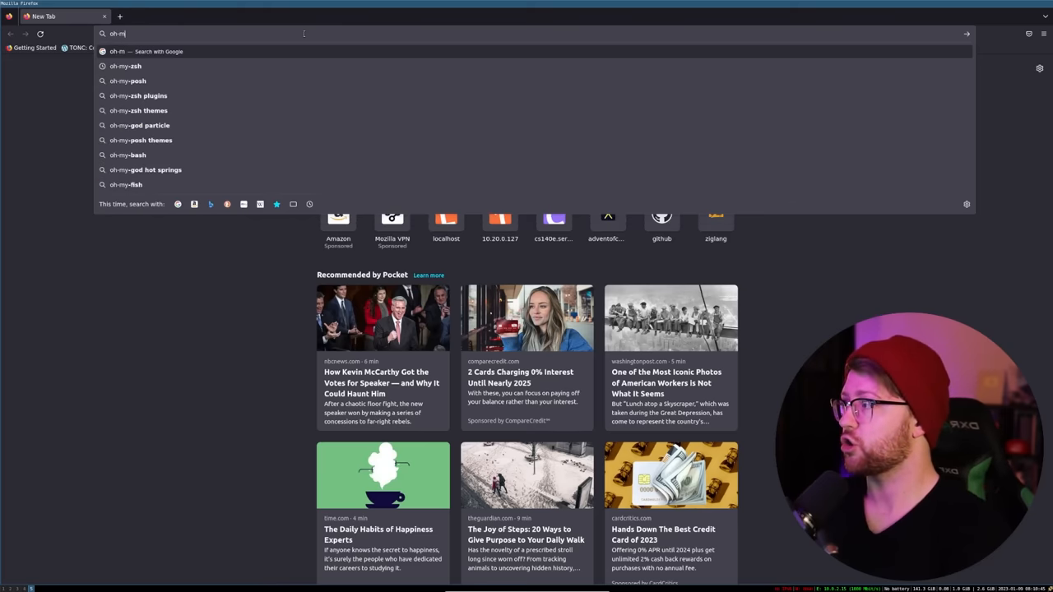
left_click(145, 110)
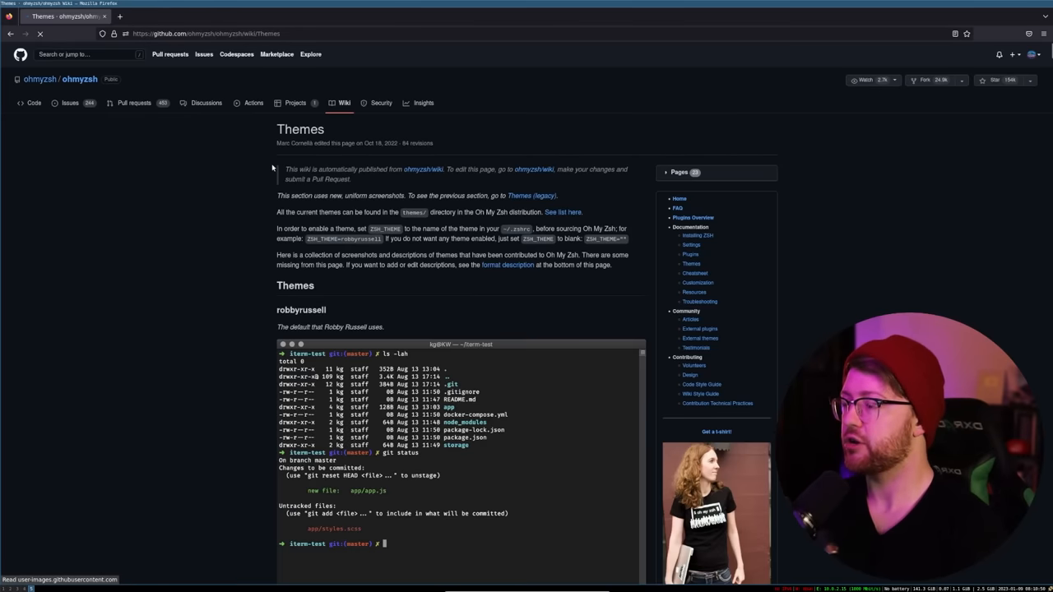
scroll("down", 3)
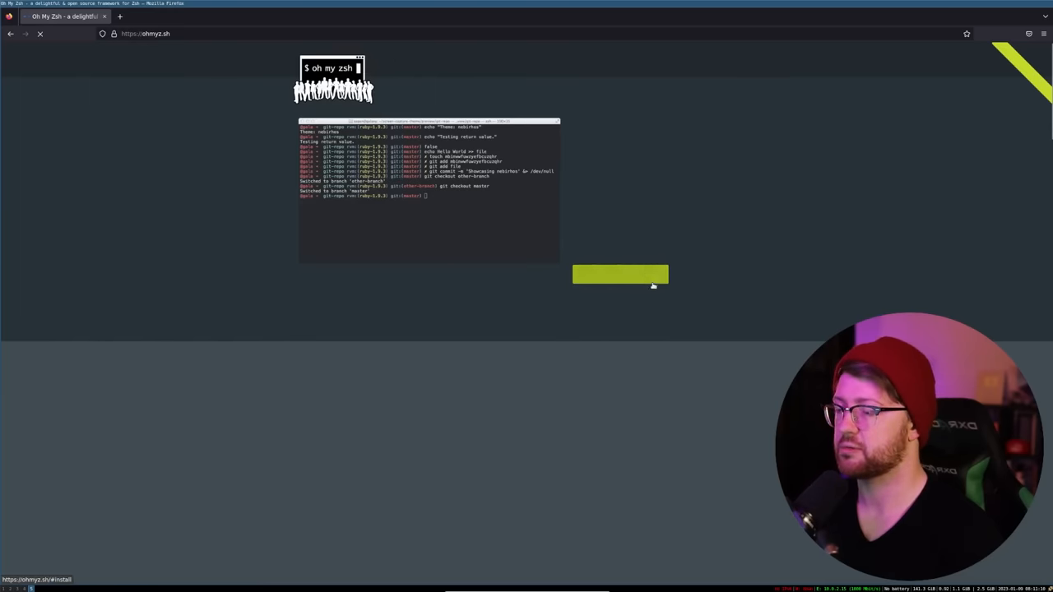
left_click(619, 275)
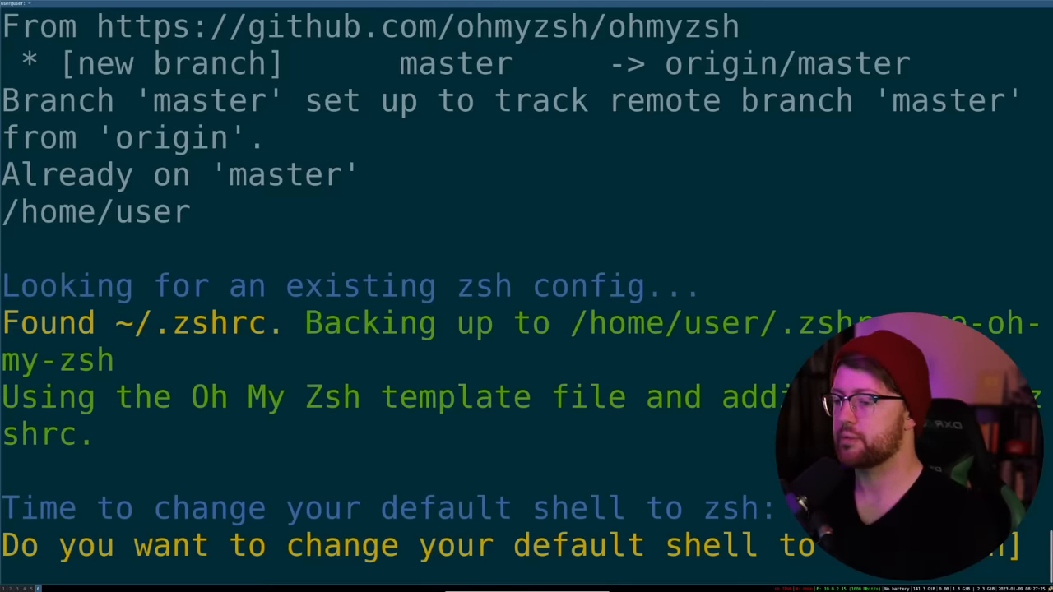
- Answer Y to make zsh the default shell and begin the next command
type("Y")
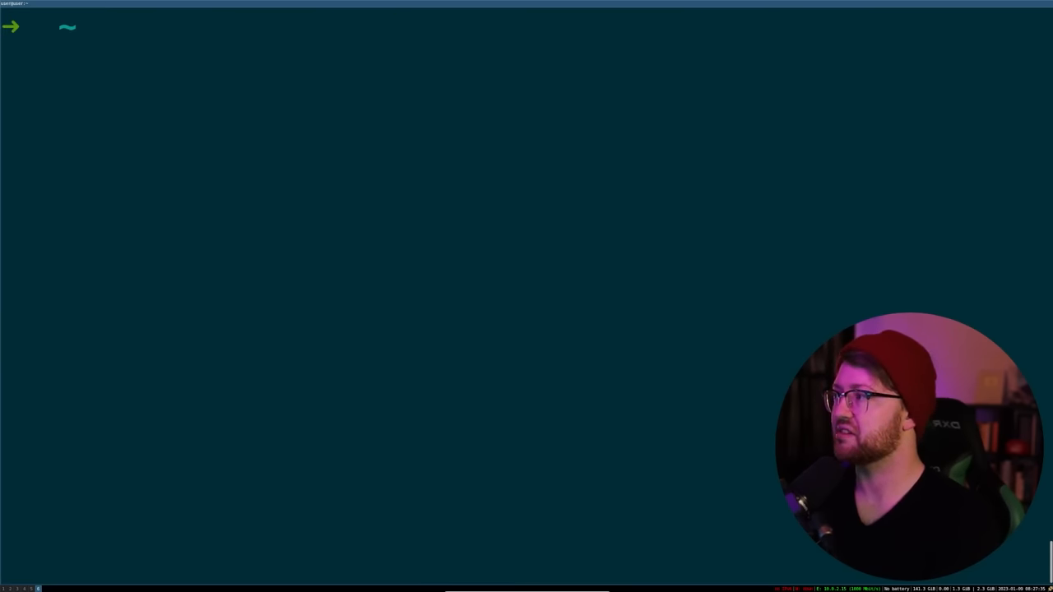
type("v")
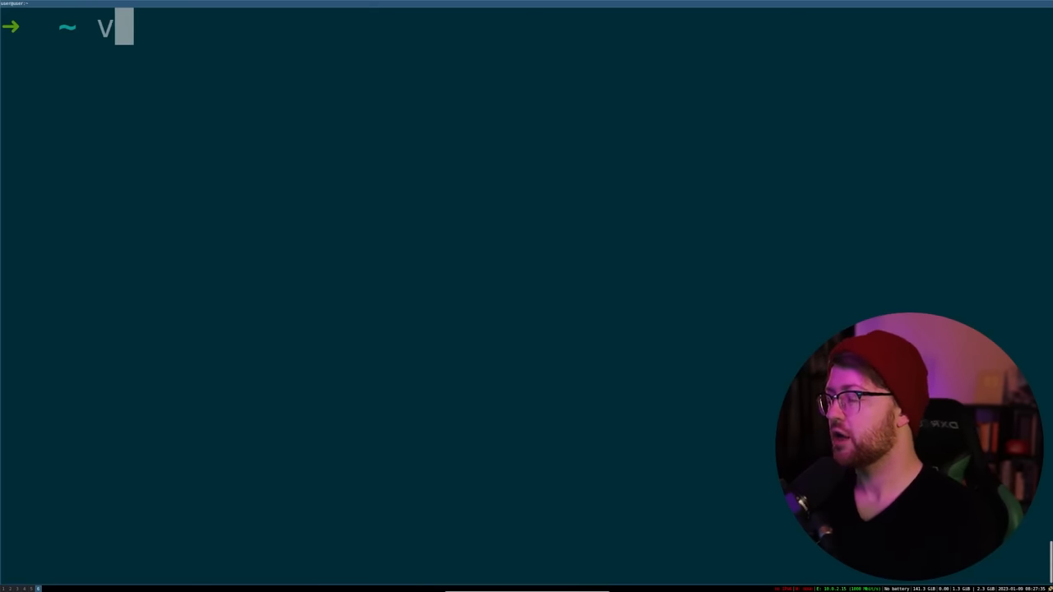
type("im ~/.o")
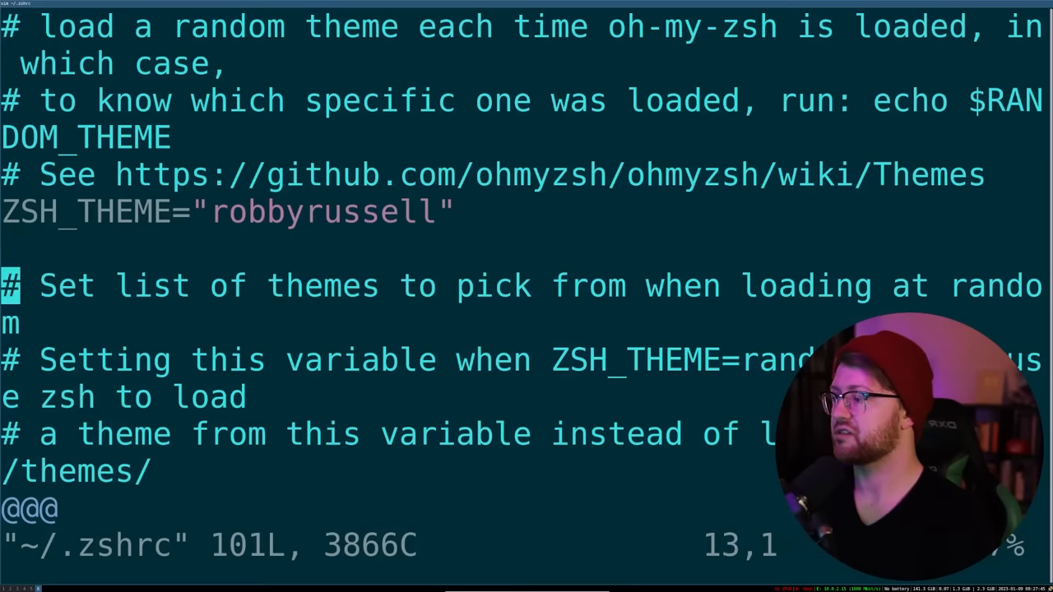
scroll("down", 3)
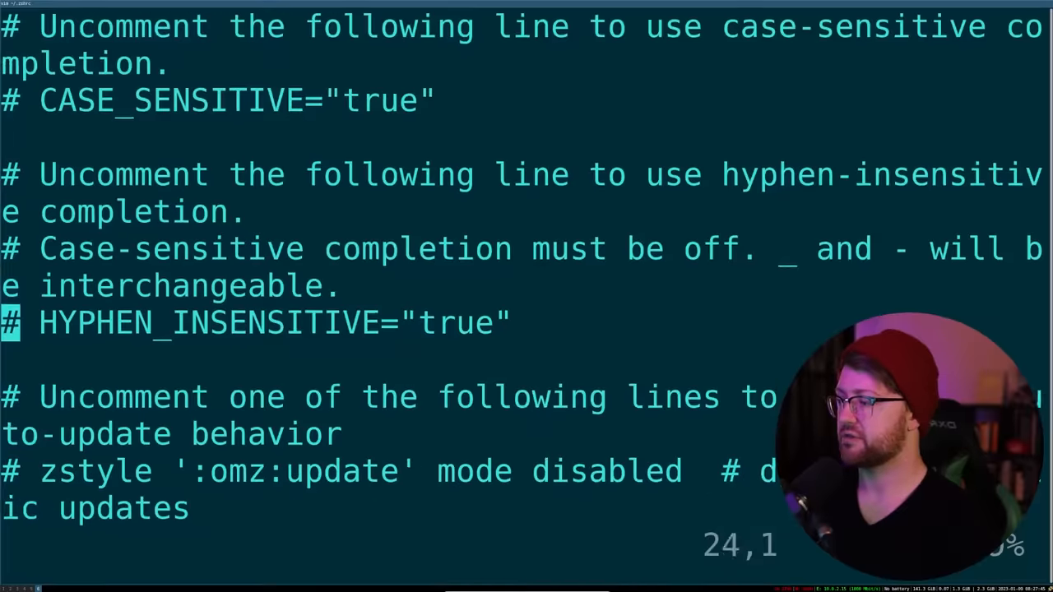
scroll("down", 3)
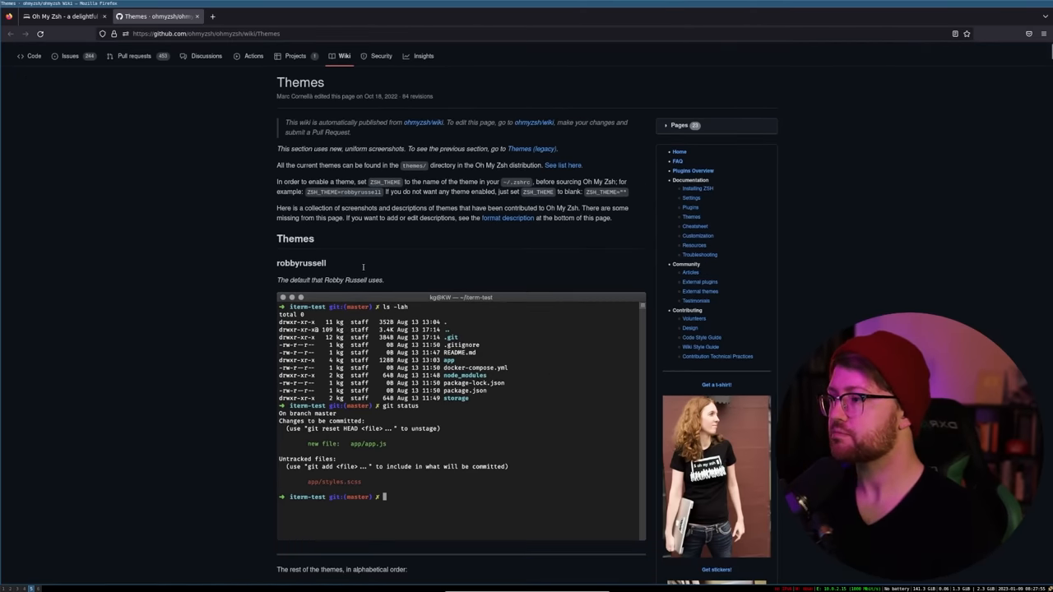
mouse_move(513, 256)
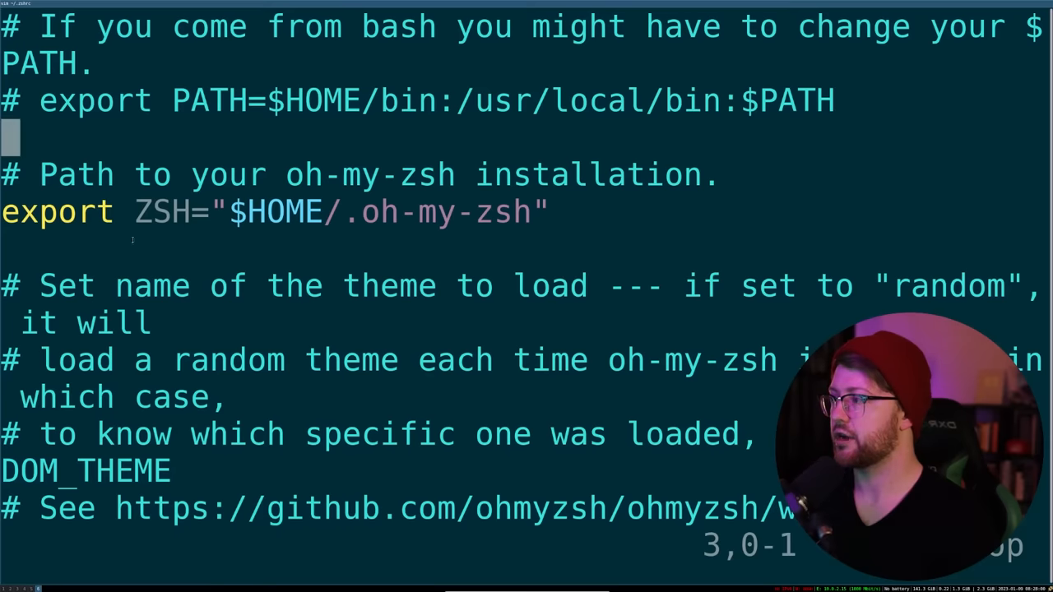
scroll("down", 3)
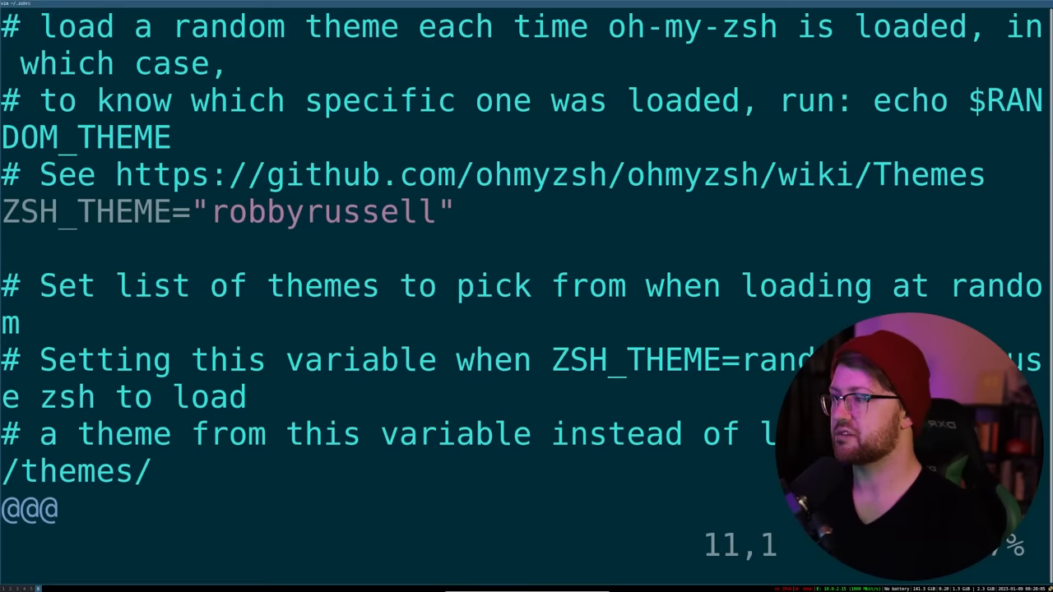
type(":wq")
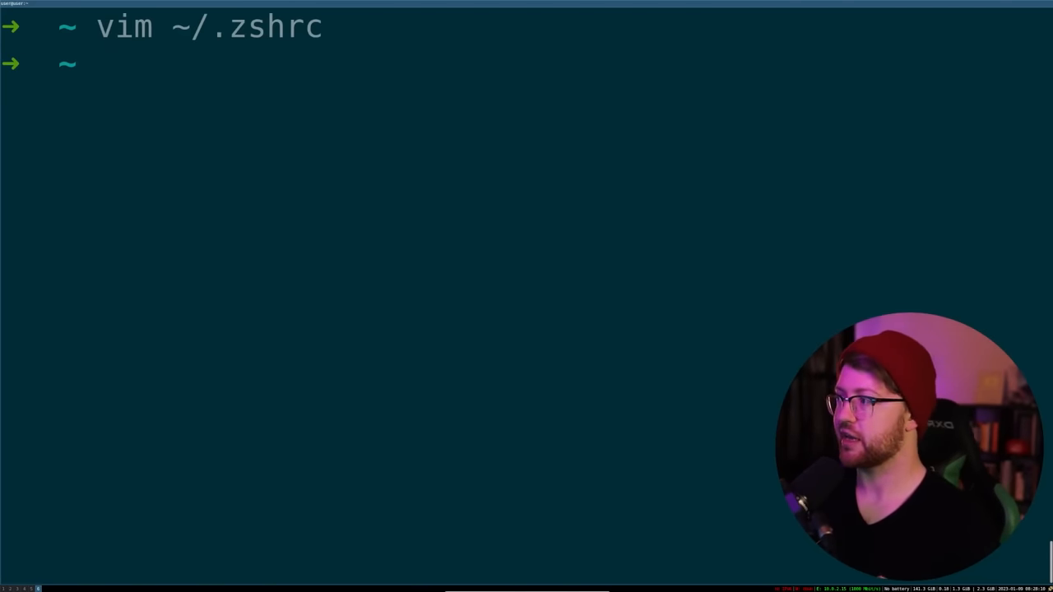
- Change directory into my-rusty-pi/ so the prompt shows the master branch
type("cd my-rusty-pi/")
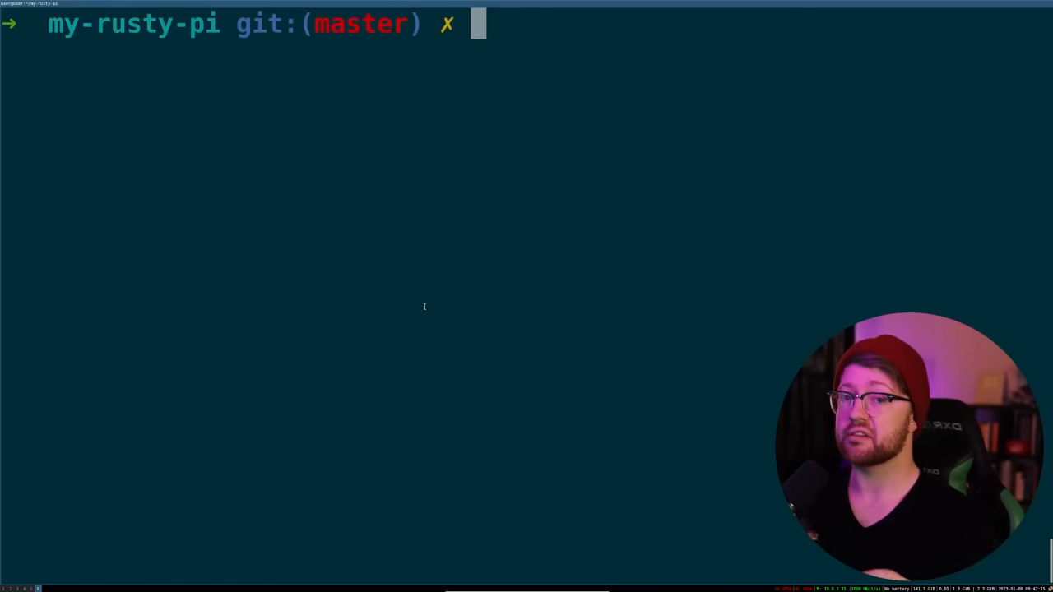
- Launch vim from the my-rusty-pi repository, landing in an empty buffer
type("vim")
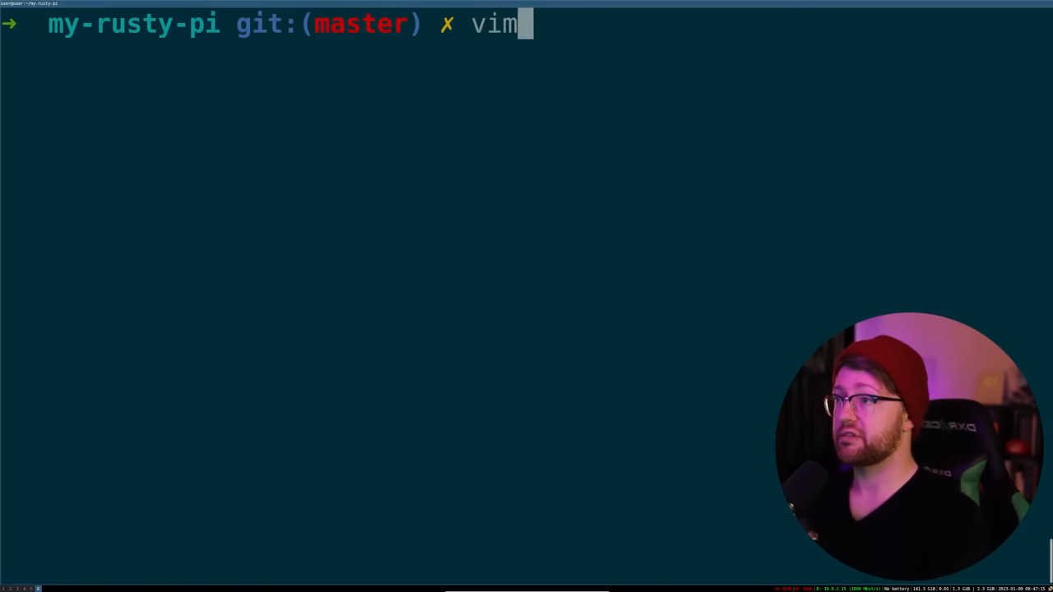
key("BackSpace")
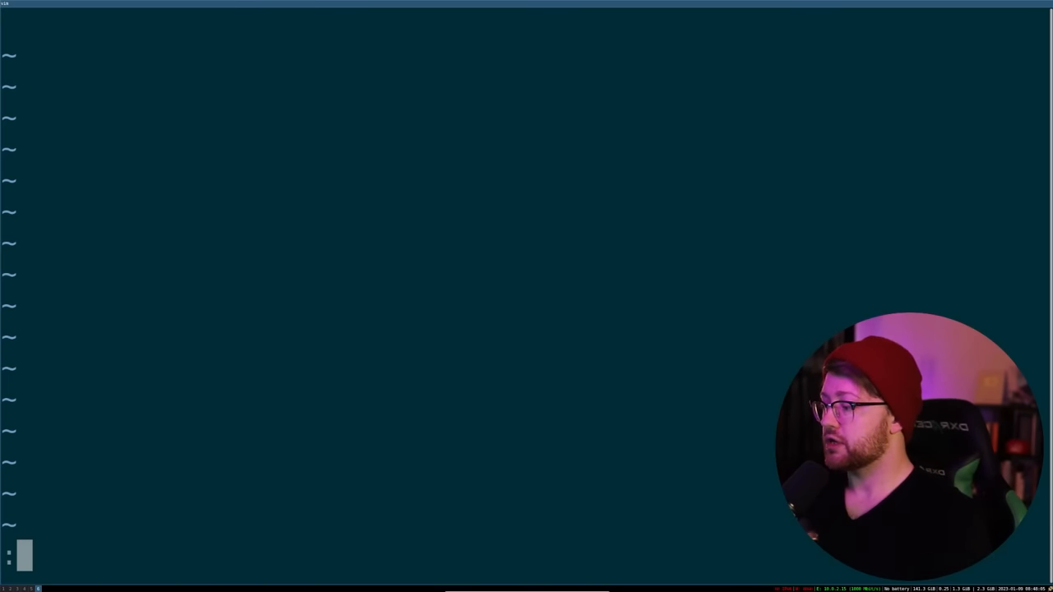
- Use :tabe with Tab completion to load src/main.rs in a new Vim tab
type(":tabe :wq")
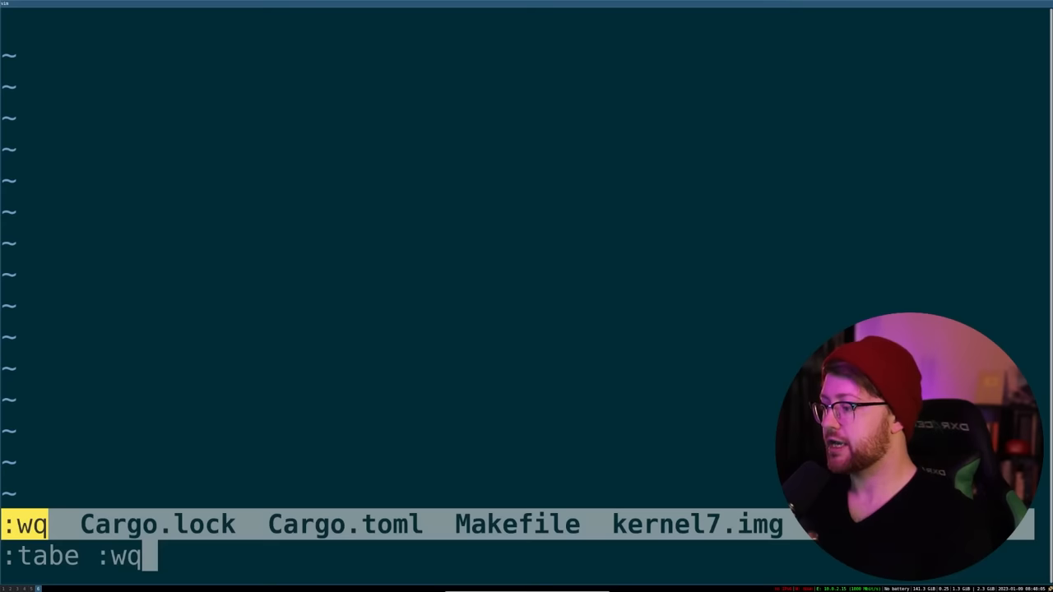
key("Tab")
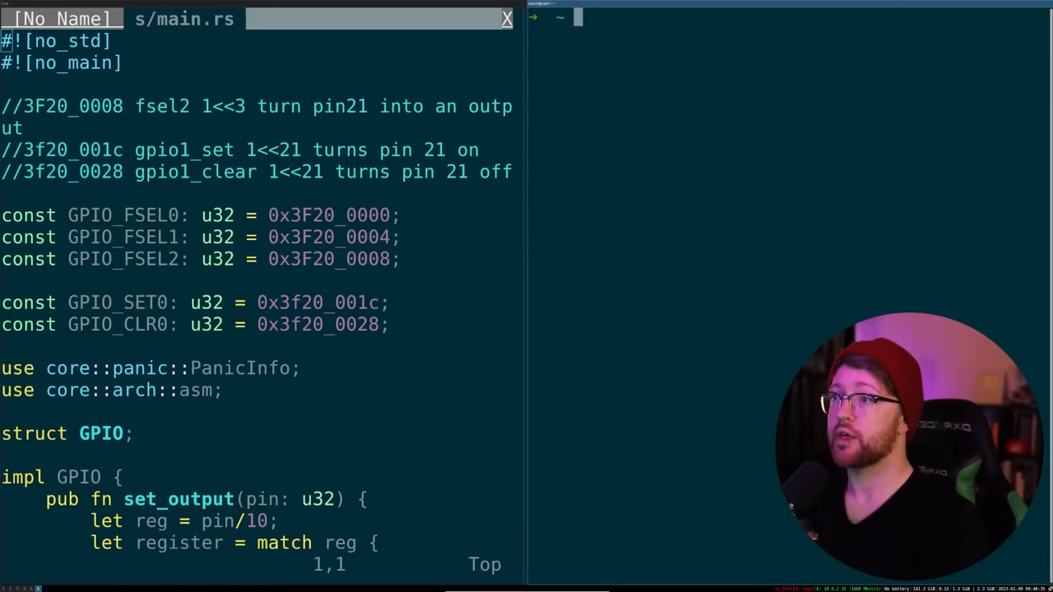
- Put the side terminal in my-rusty-pi, then yank twelve lines of main.rs with V and y
type("cd my")
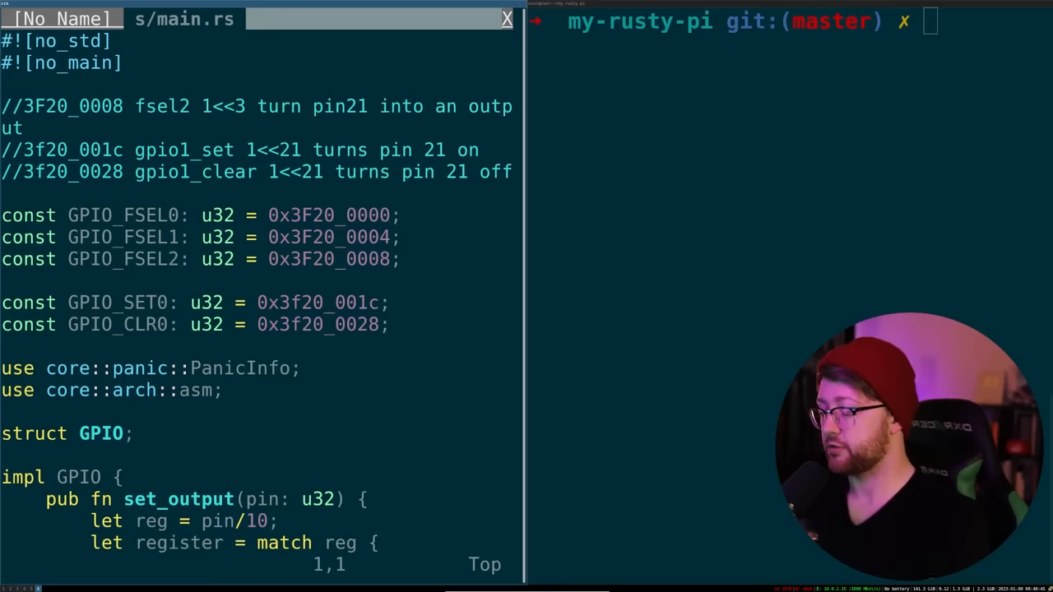
key("V")
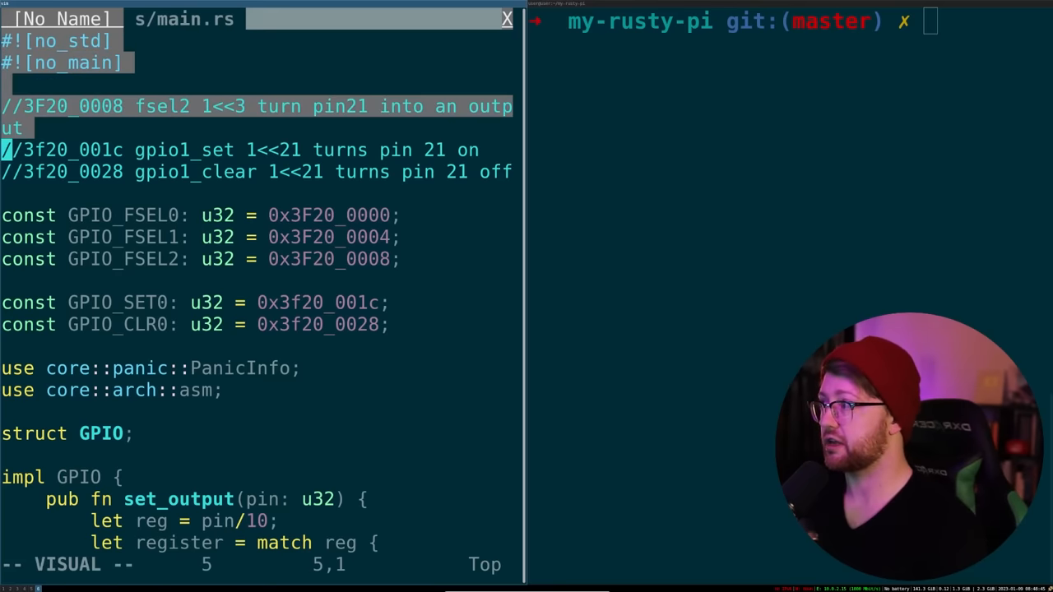
key("y")
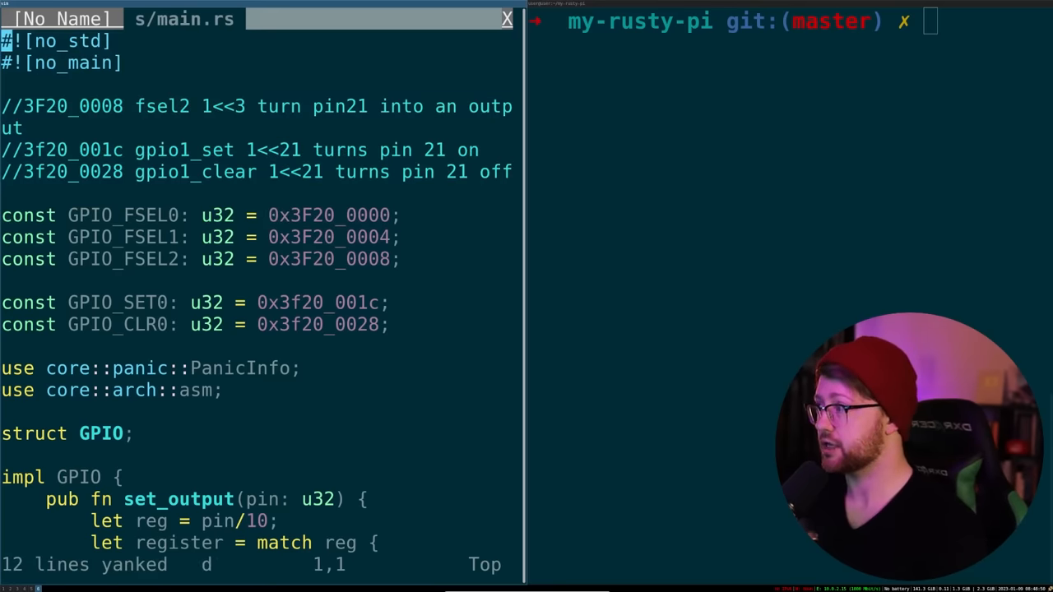